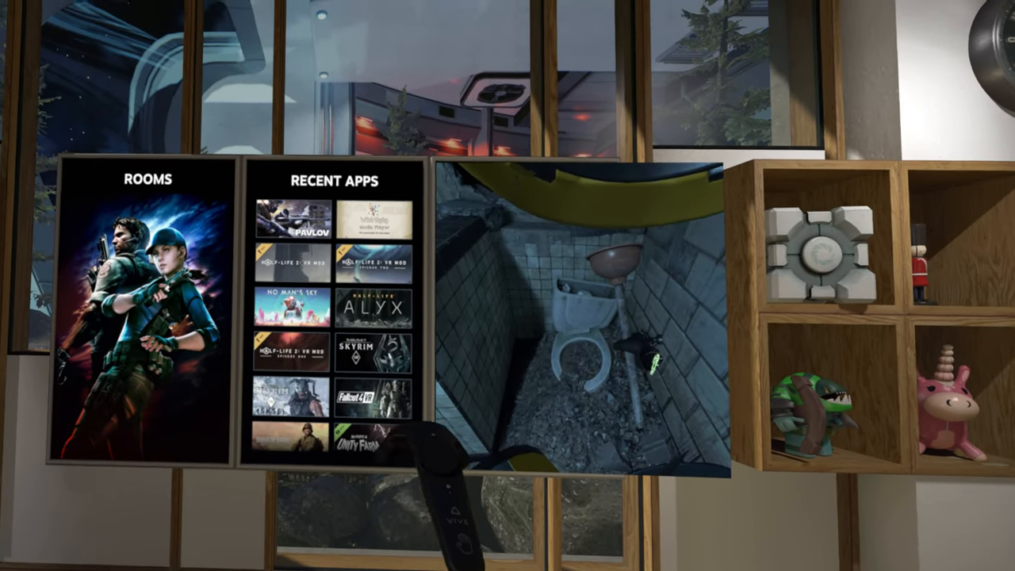
Launch Pavlov from Recent Apps and answer Yes to the Steam Client Service permission prompt.
click(286, 222)
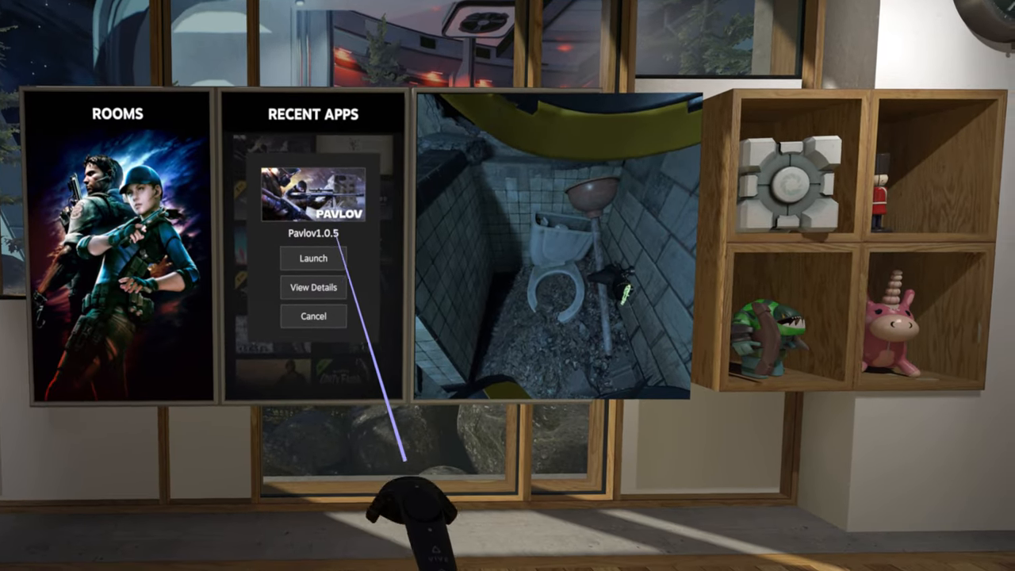
click(313, 257)
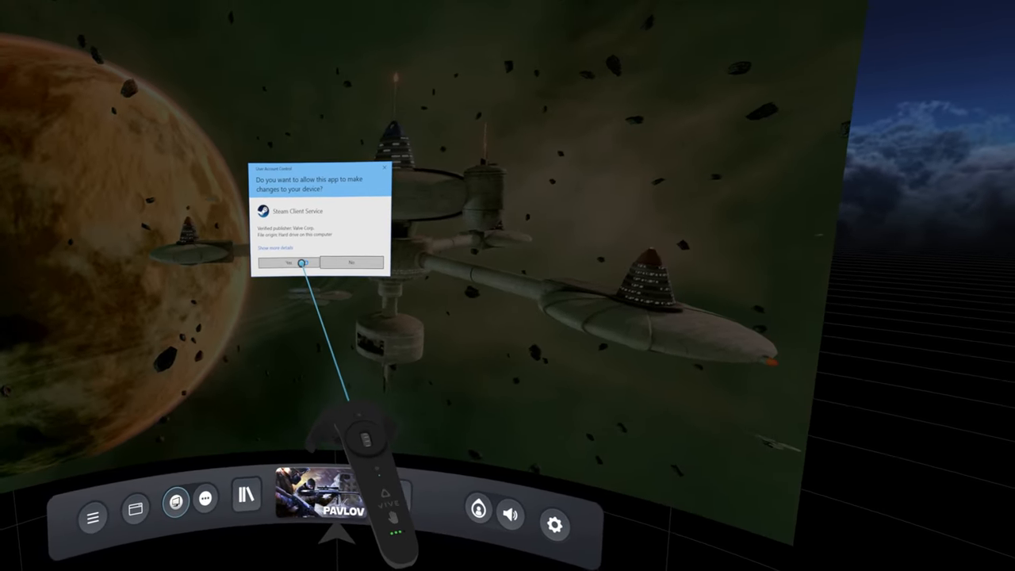
click(287, 262)
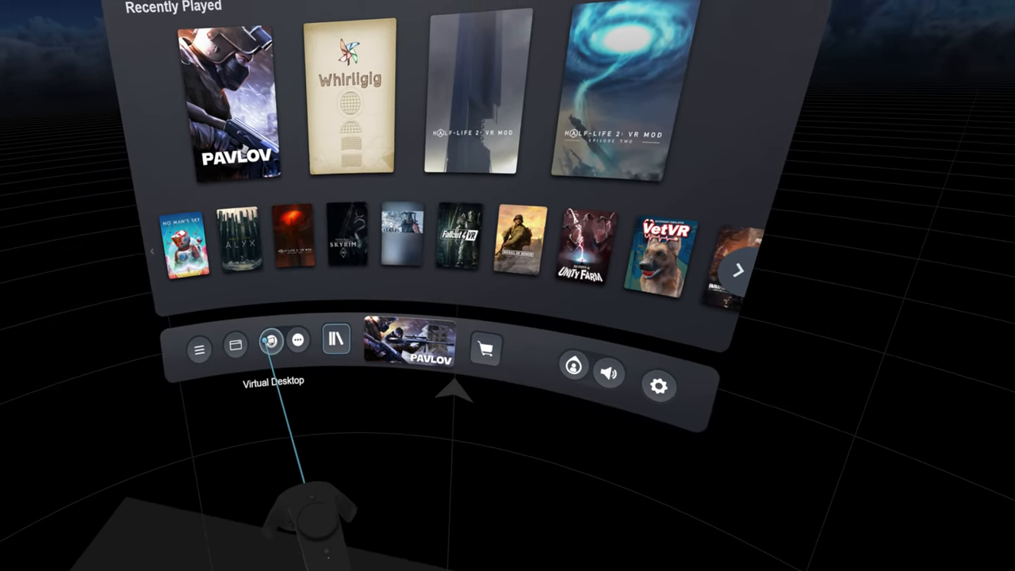
Browse the dashboard's Virtual Desktop and Library buttons before returning to Pavlov's main menu.
click(271, 339)
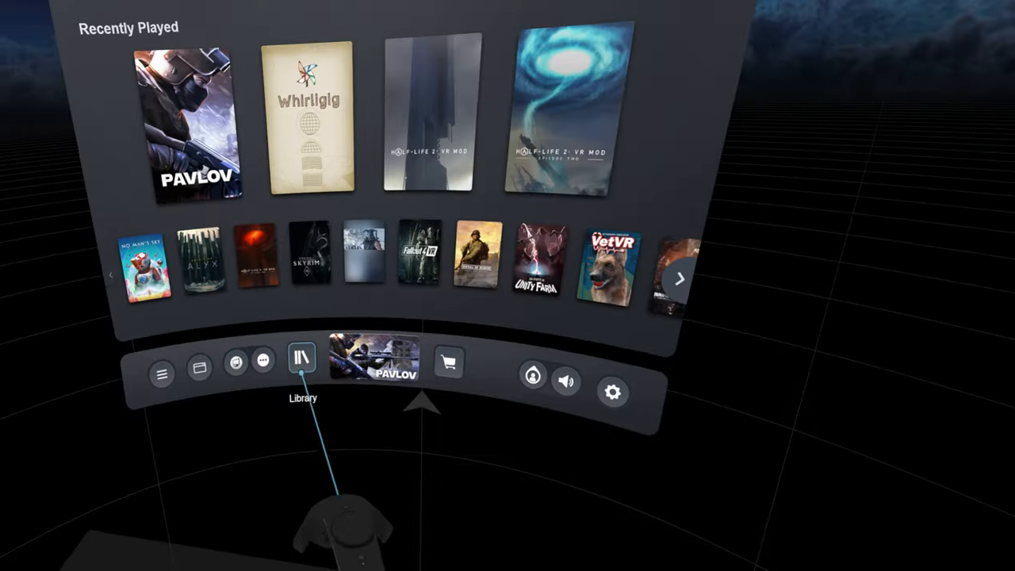
click(376, 359)
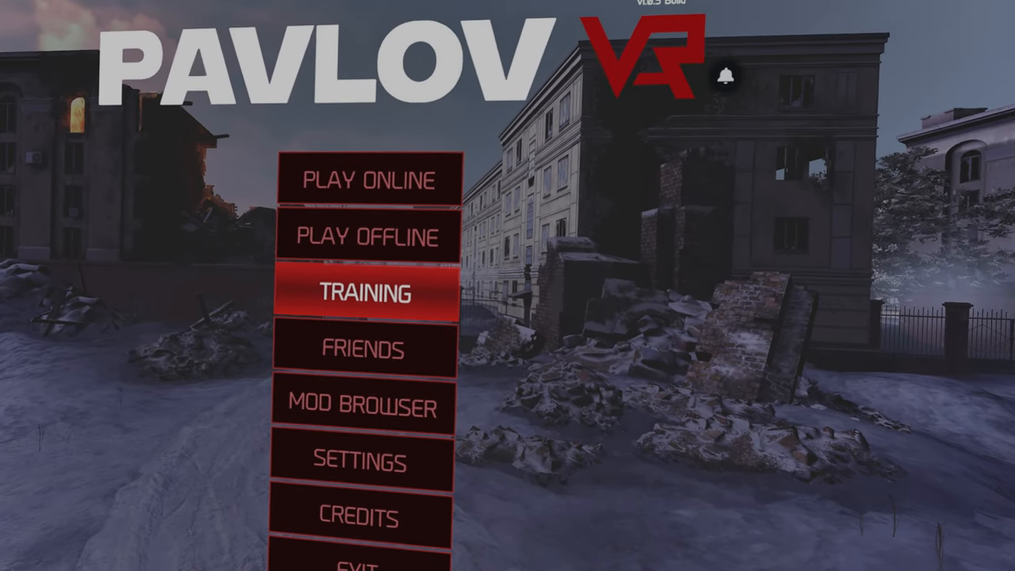
Bring up Pavlov's Settings panel on the General tab from the main menu.
click(362, 292)
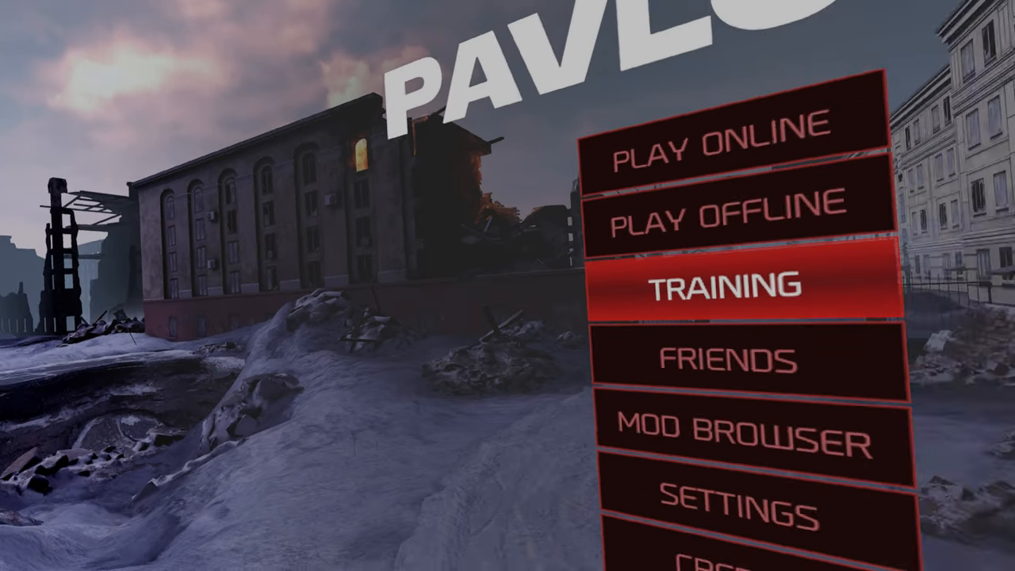
click(724, 287)
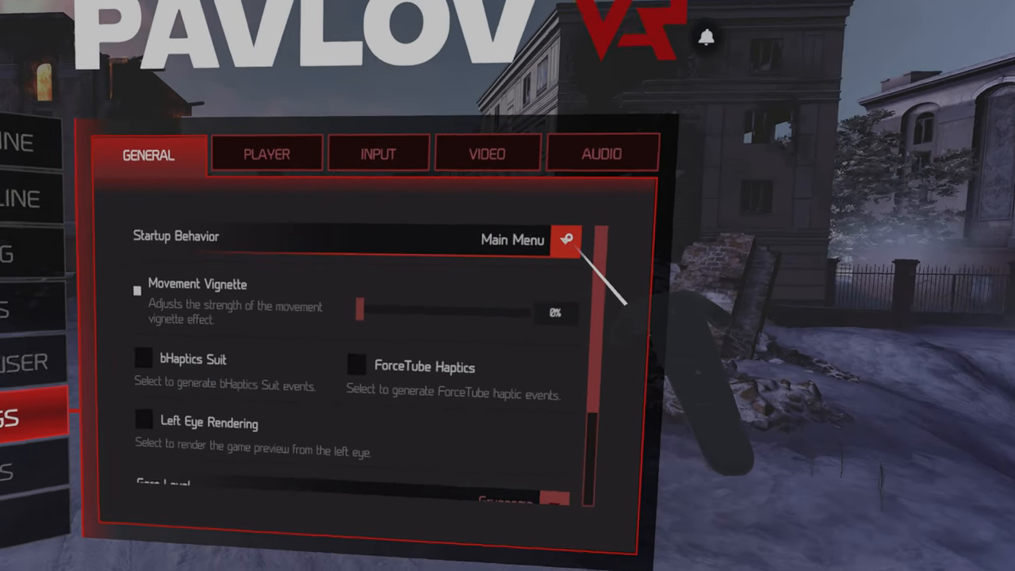
Pick a Startup Behavior option and review the General list down to Gore Level.
click(564, 238)
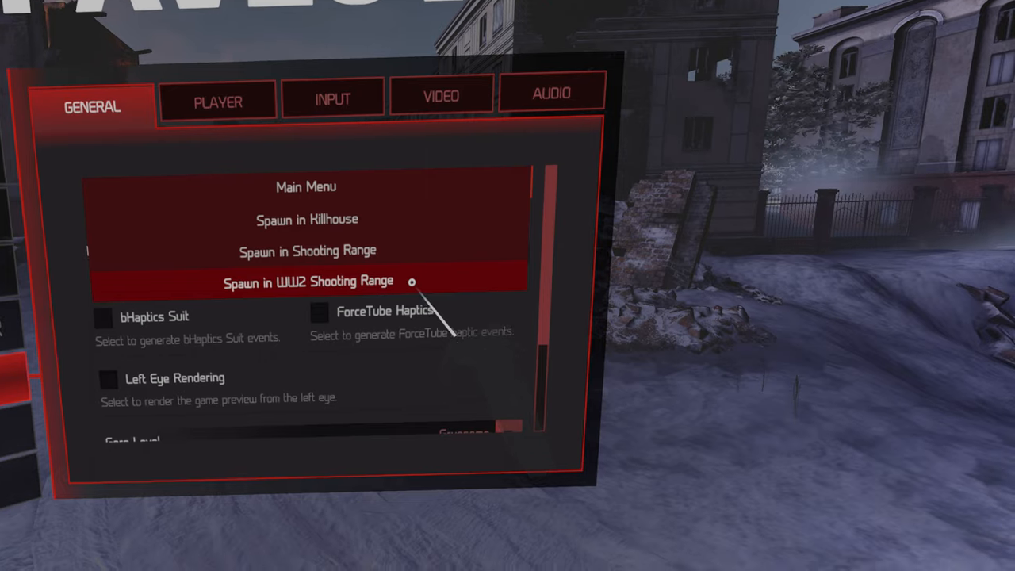
click(306, 187)
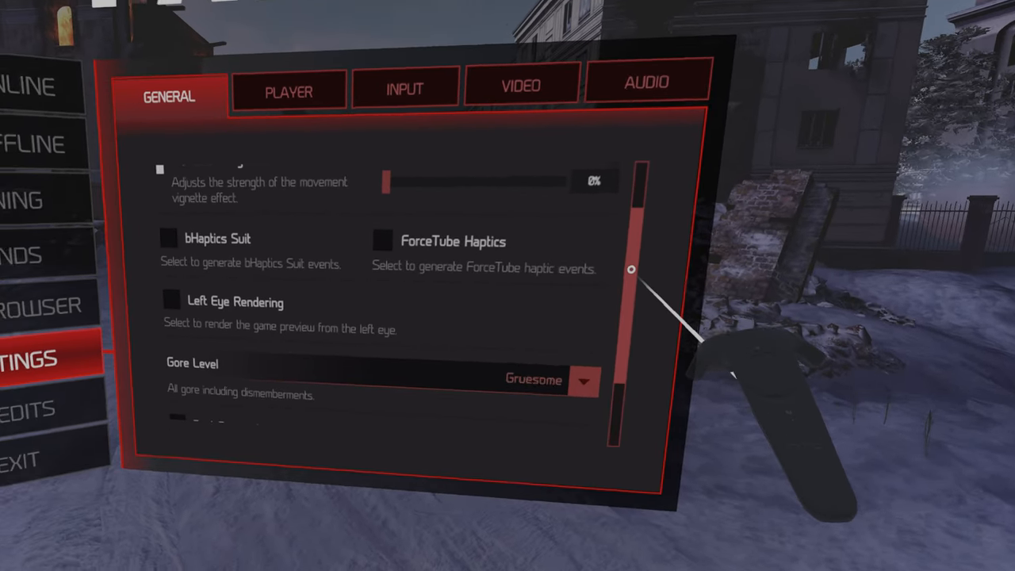
scroll(down, 3)
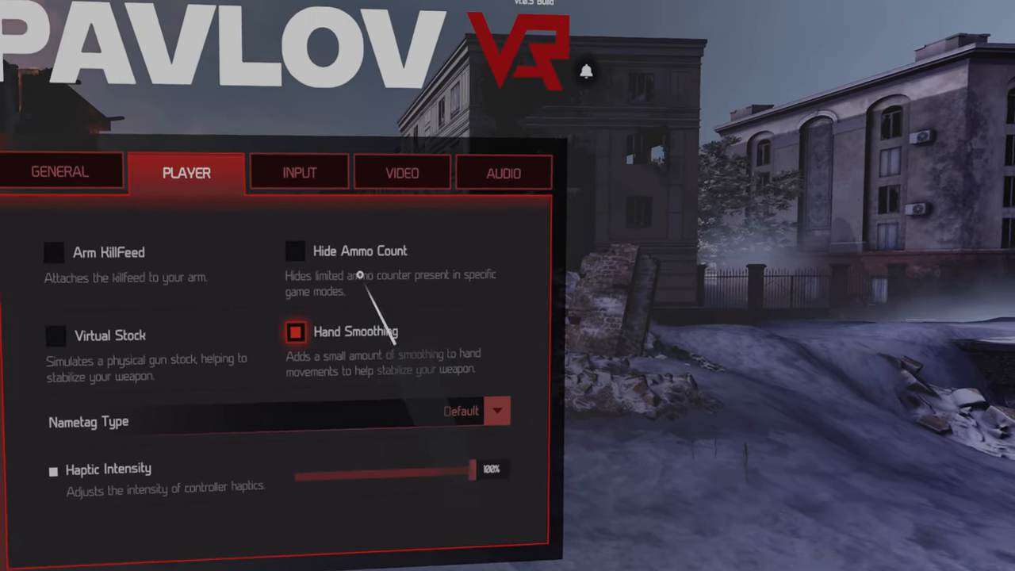
Look over the Input settings, then move to the Video quality settings.
click(298, 171)
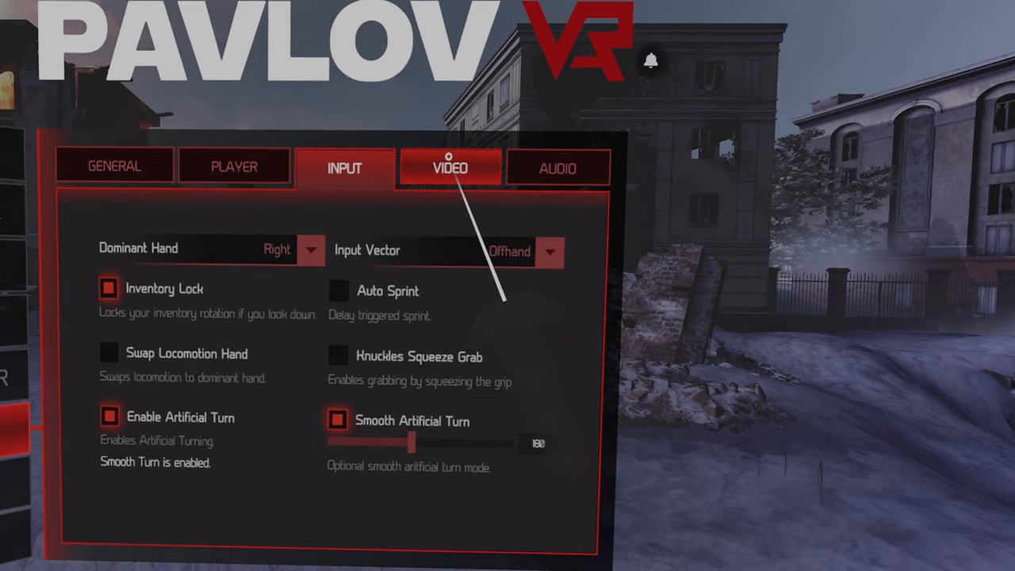
click(451, 167)
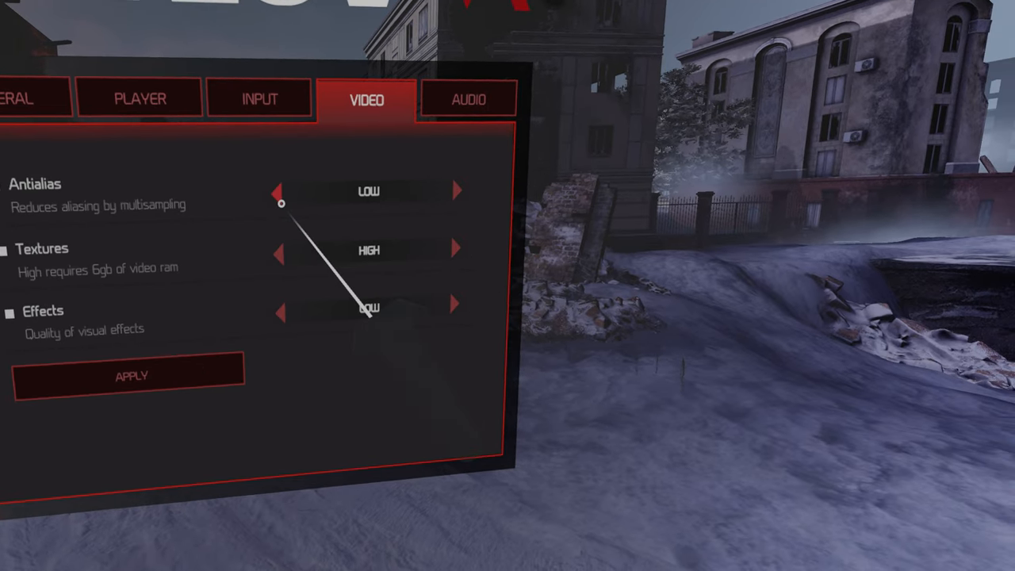
Set antialiasing to Medium, return it to Low, and go back to the General settings.
click(457, 190)
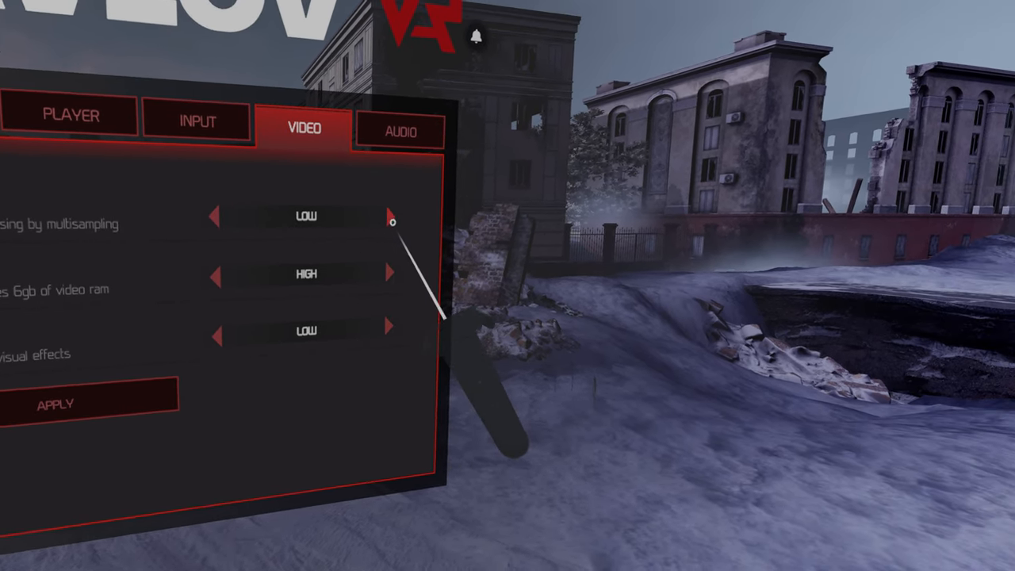
click(390, 223)
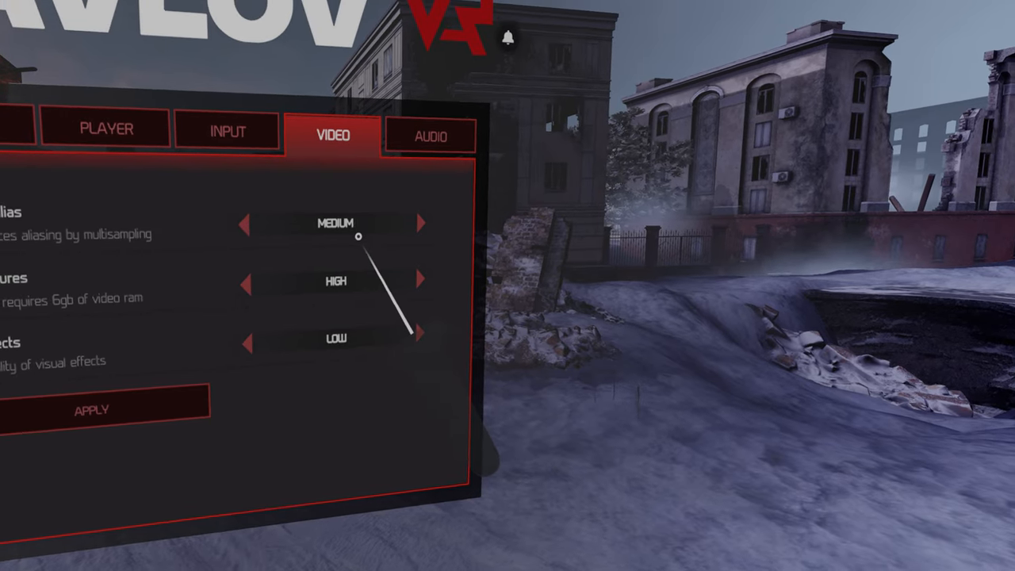
click(420, 222)
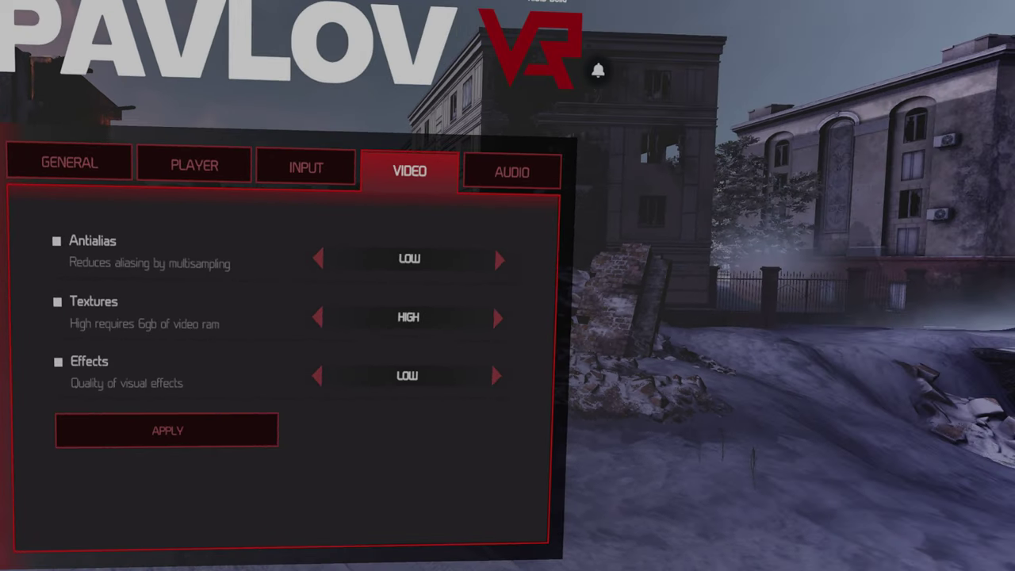
click(511, 172)
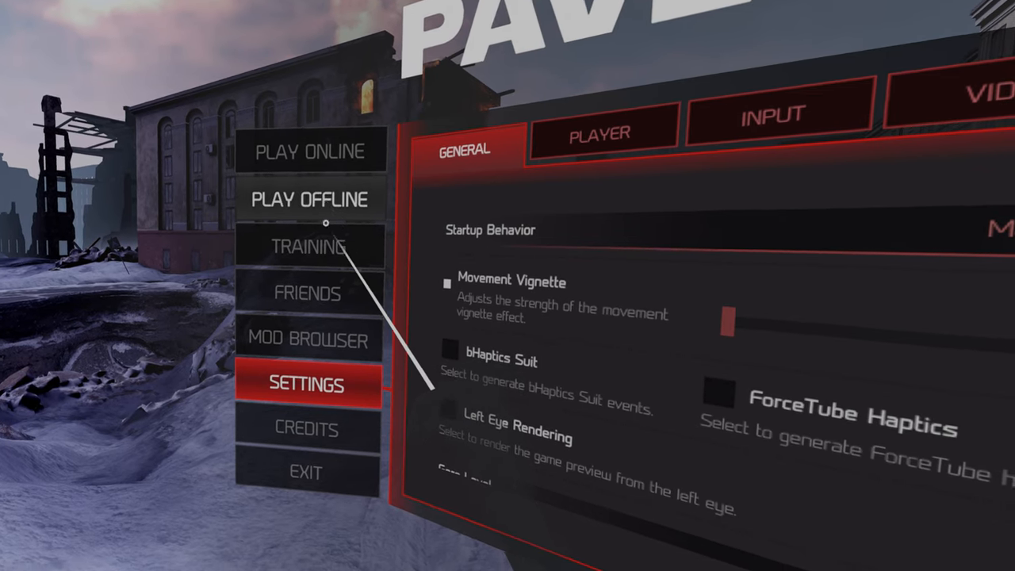
Start the Shooting Range map from the Training offline modes.
click(309, 246)
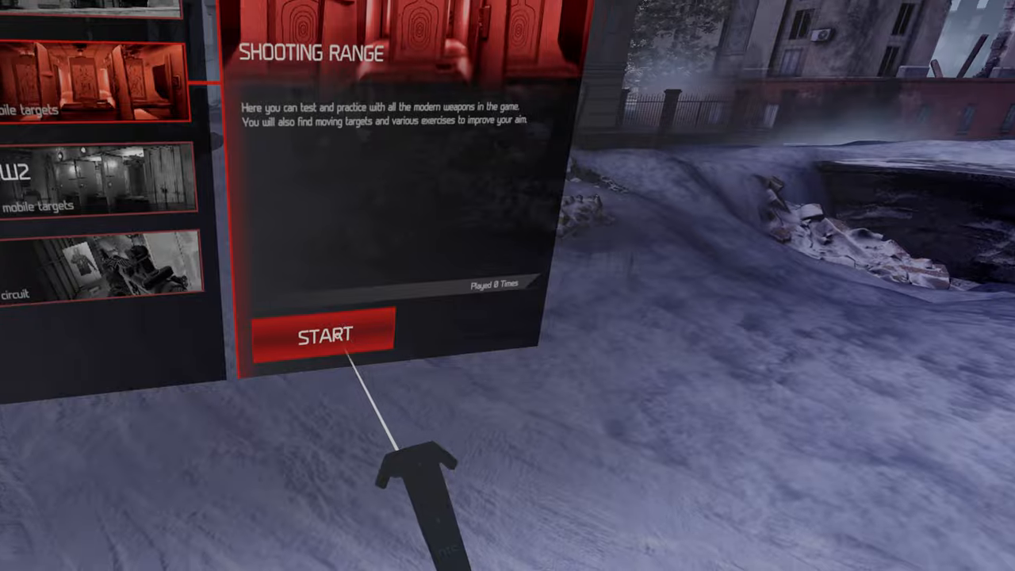
click(317, 333)
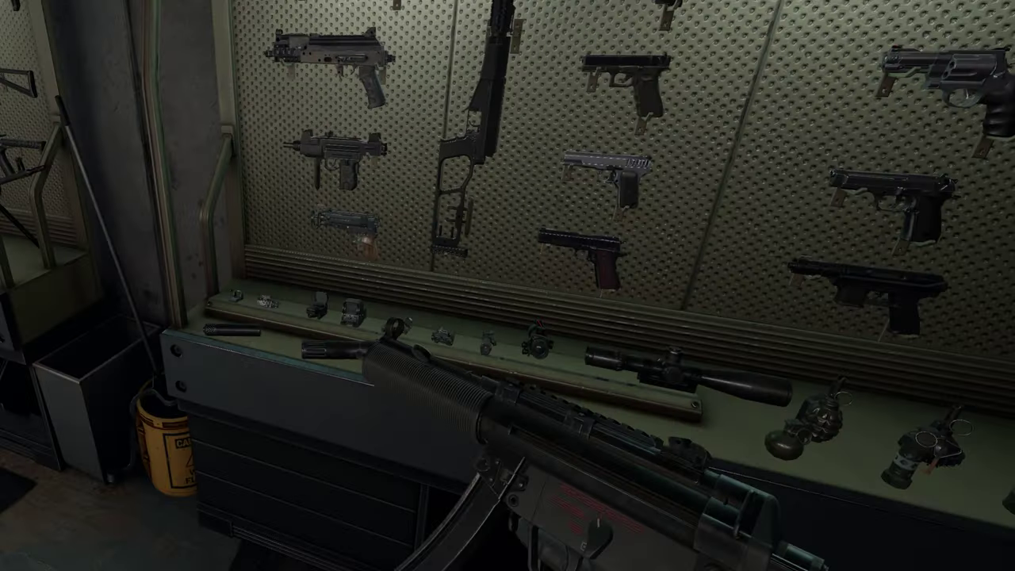
mouse_move(508, 286)
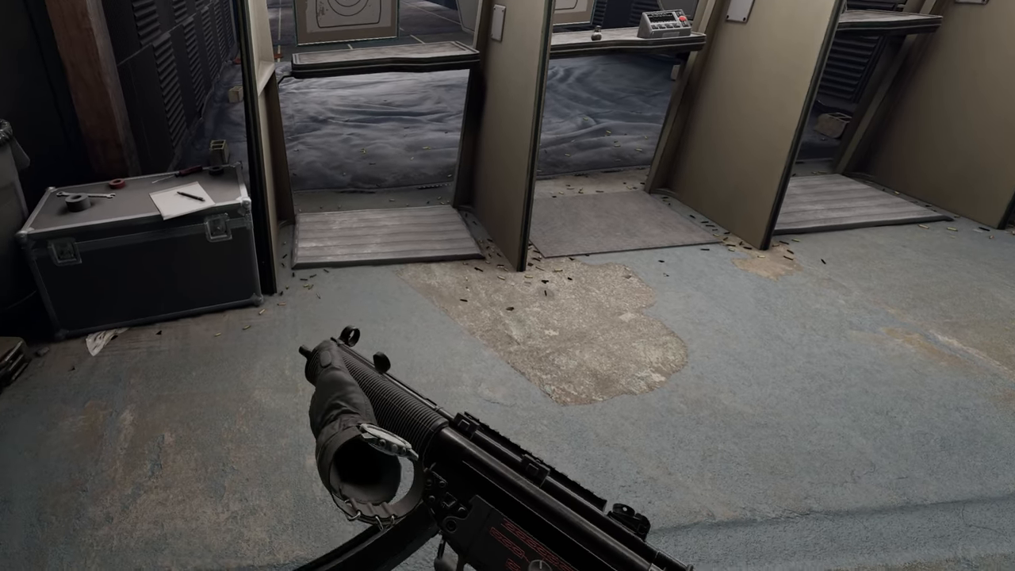
mouse_move(508, 286)
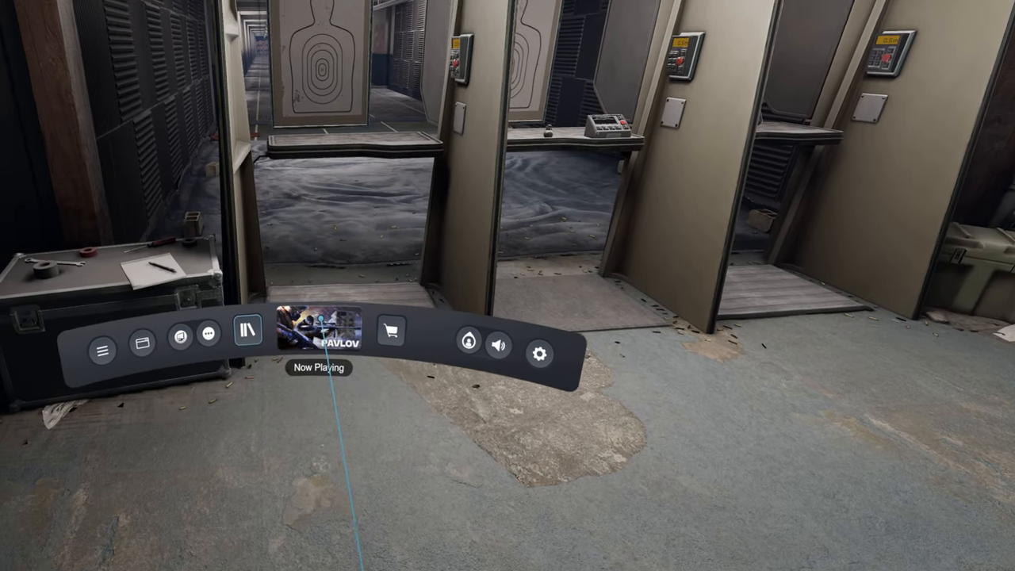
Show the Now Playing panel with Return to Game, Controller Bindings and Exit options.
click(316, 333)
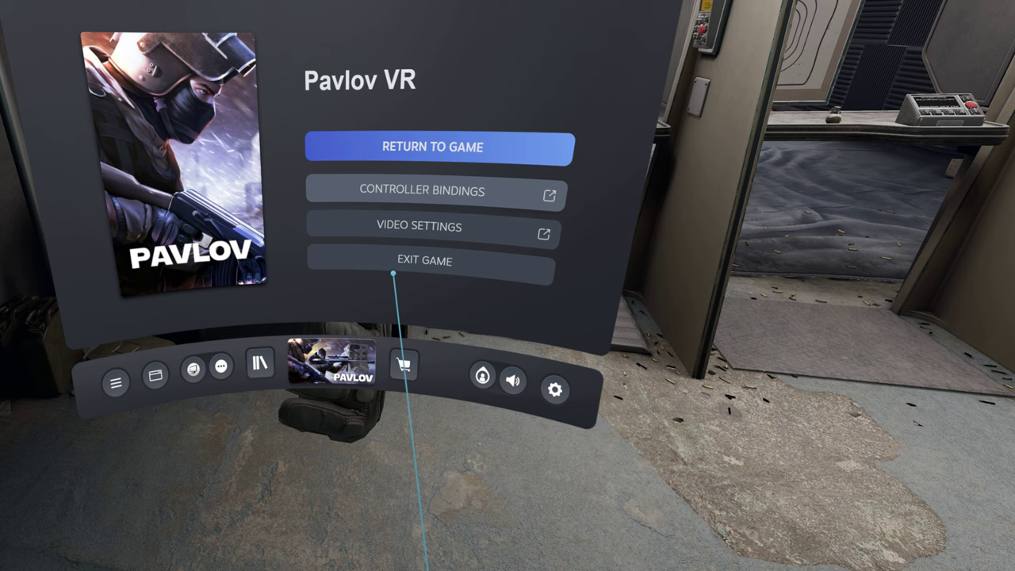
click(438, 146)
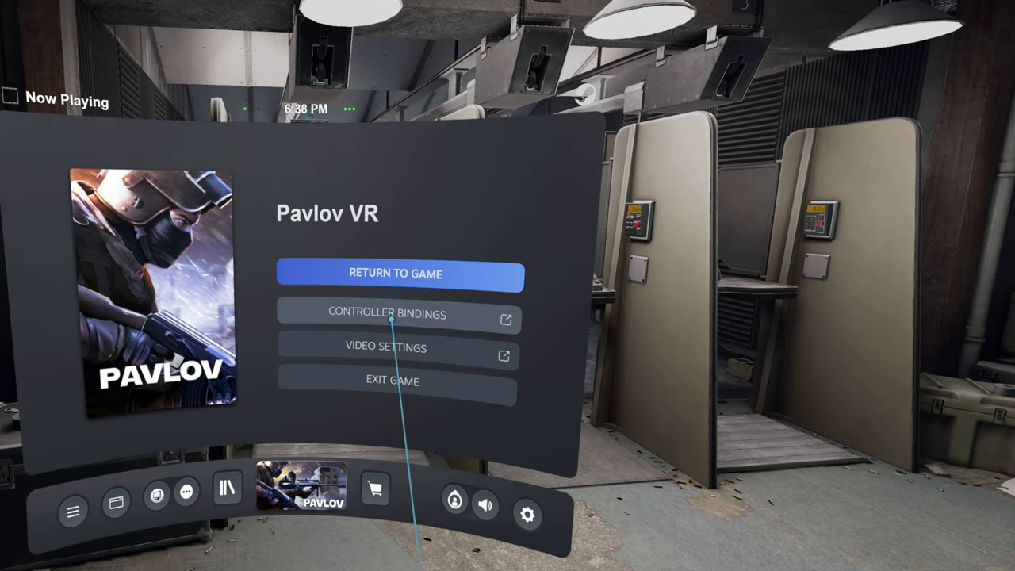
Review the Default Vive Controller binding for Pavlov and close the bindings manager.
click(396, 273)
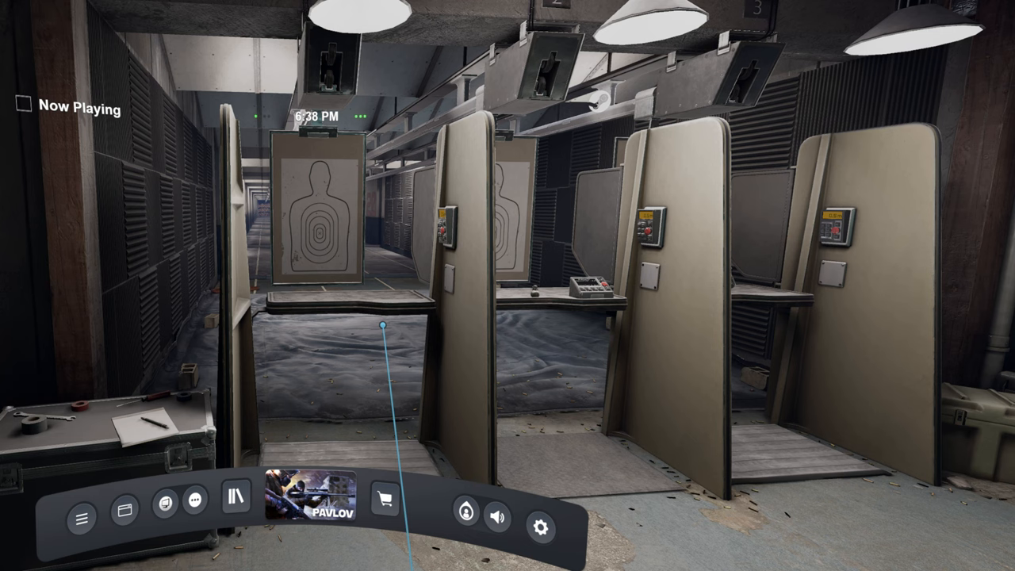
click(541, 526)
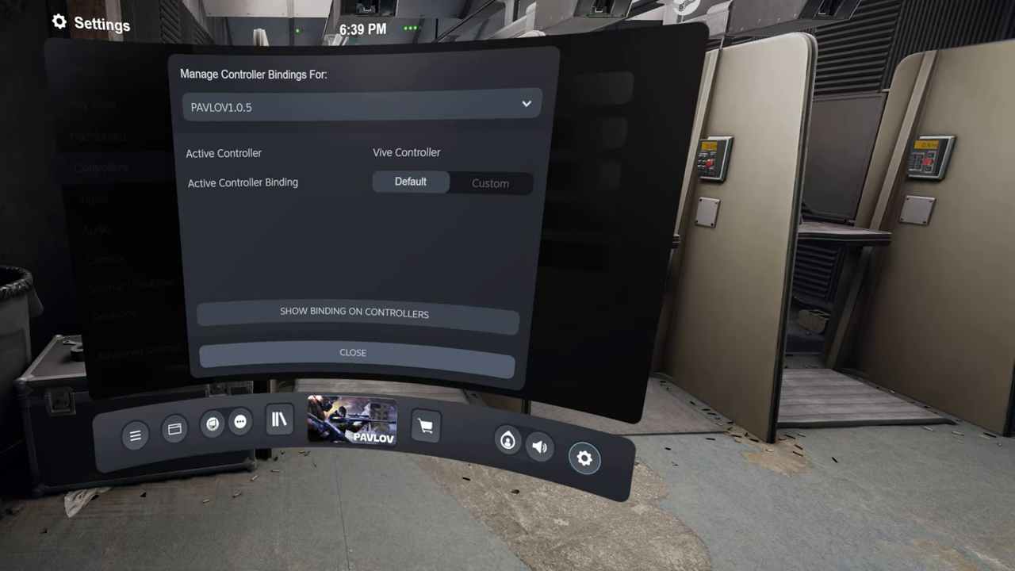
click(352, 352)
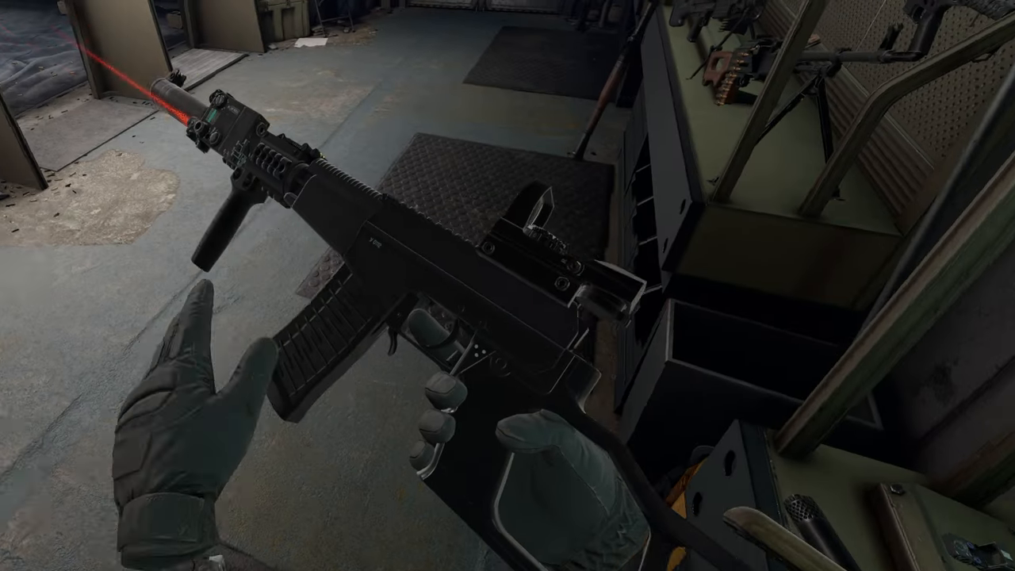
mouse_move(508, 286)
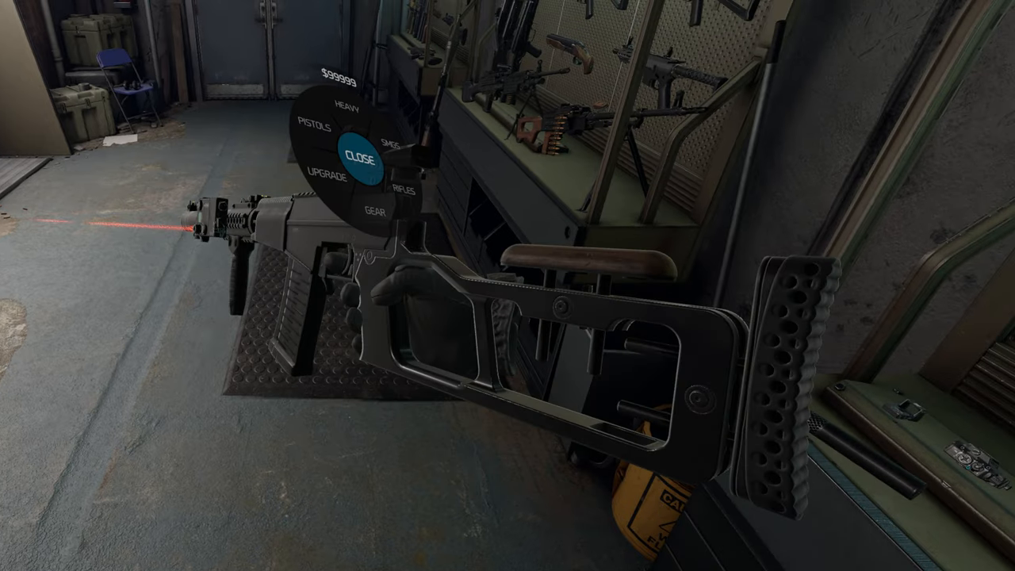
Browse the radial weapon menu categories, take an item from the gear shelf, and close the menu.
click(373, 151)
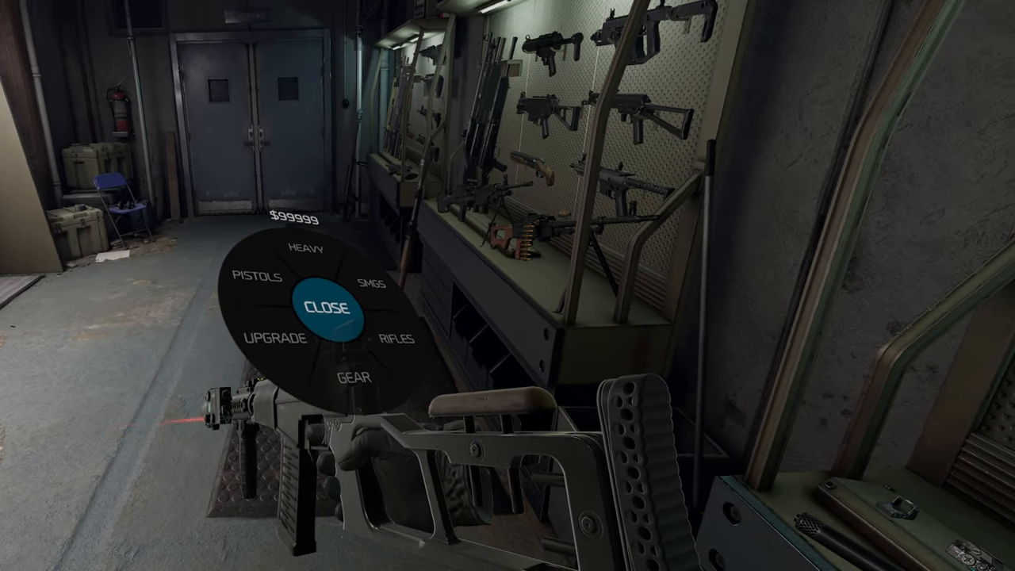
click(327, 305)
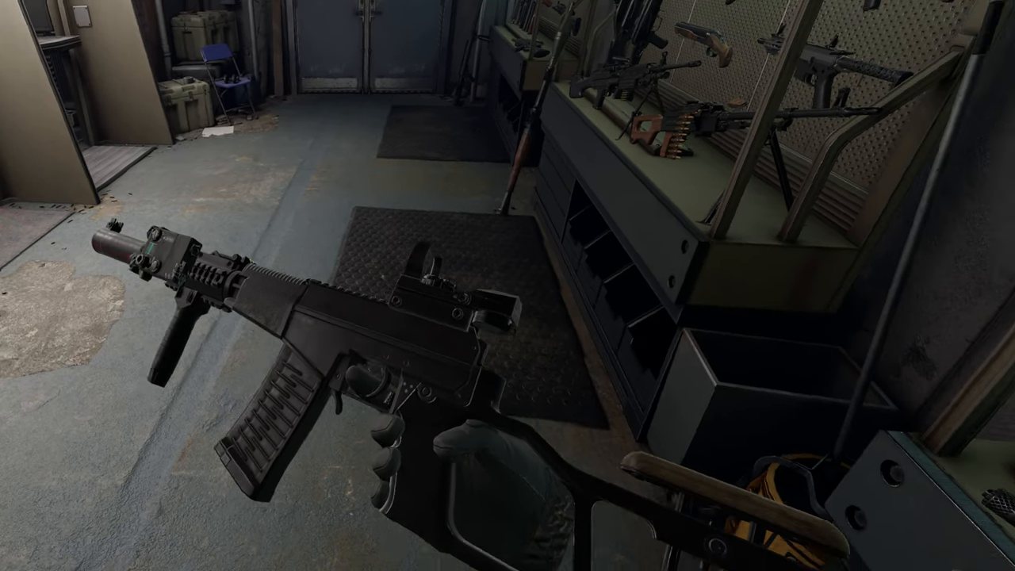
mouse_move(507, 285)
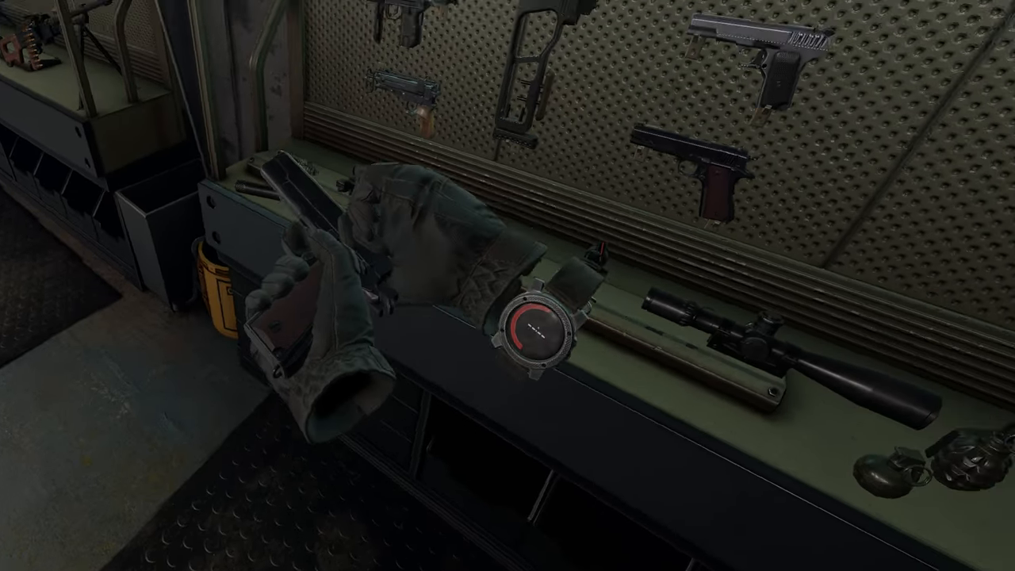
mouse_move(508, 285)
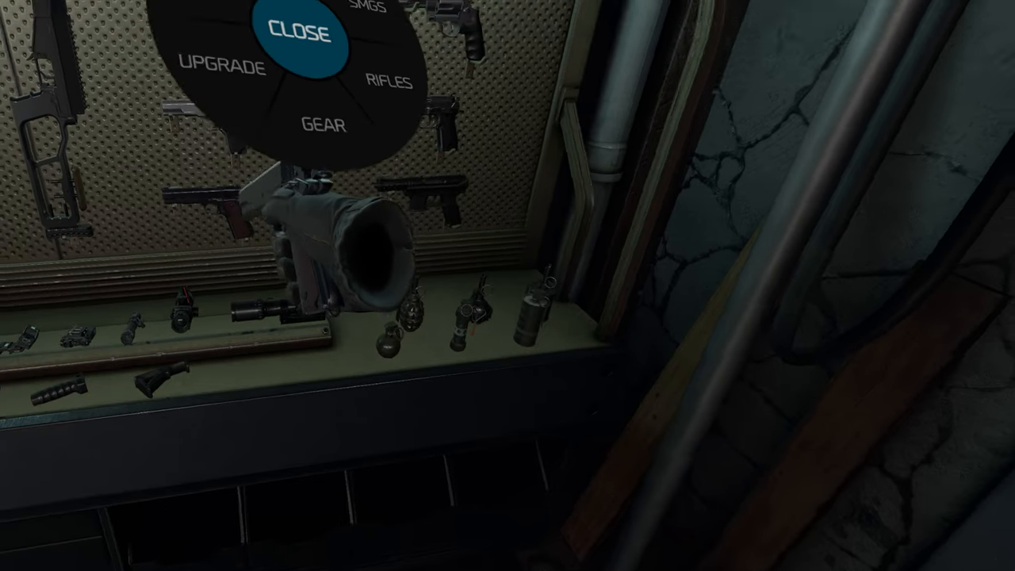
click(300, 33)
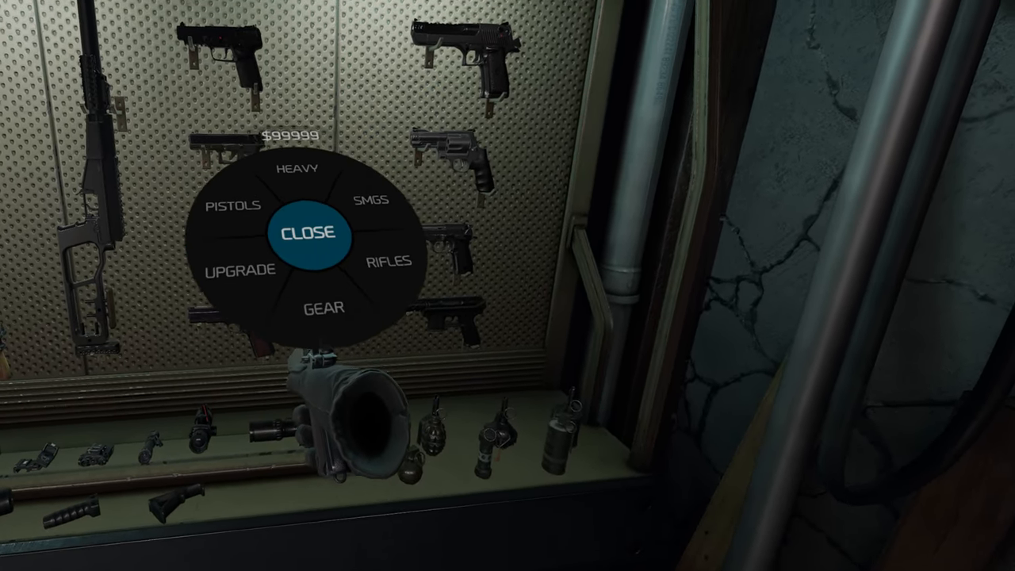
click(322, 308)
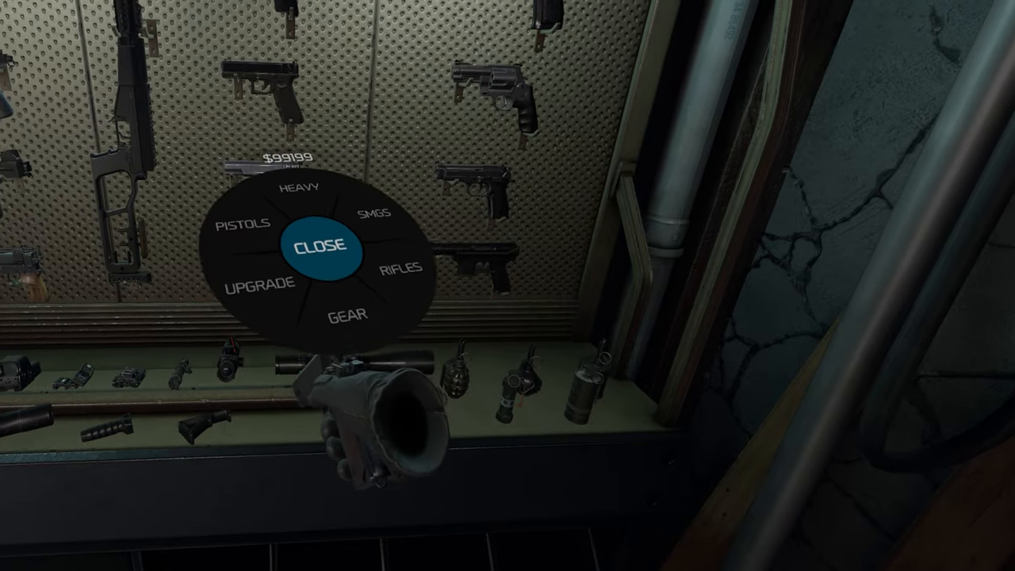
click(320, 244)
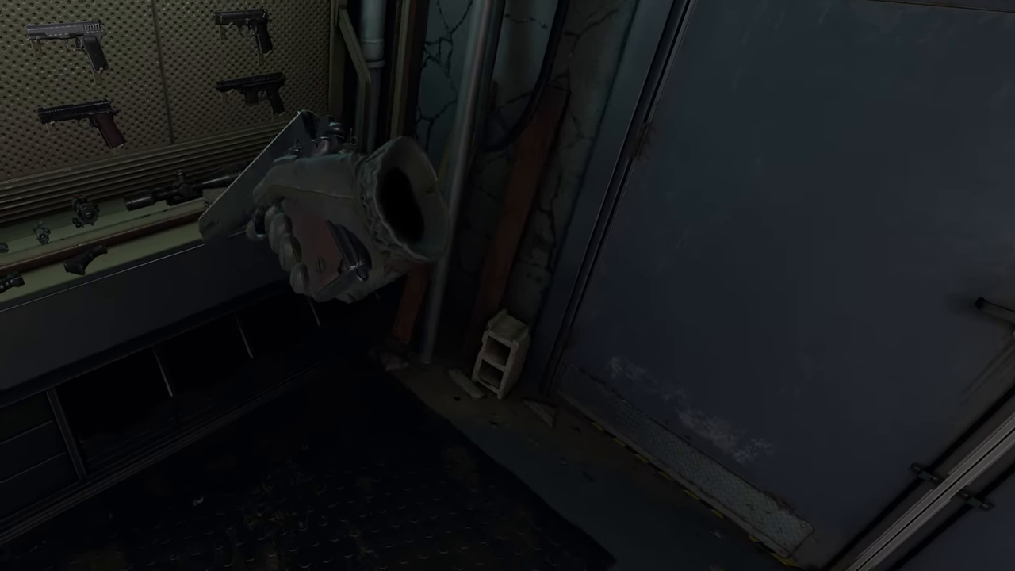
mouse_move(507, 286)
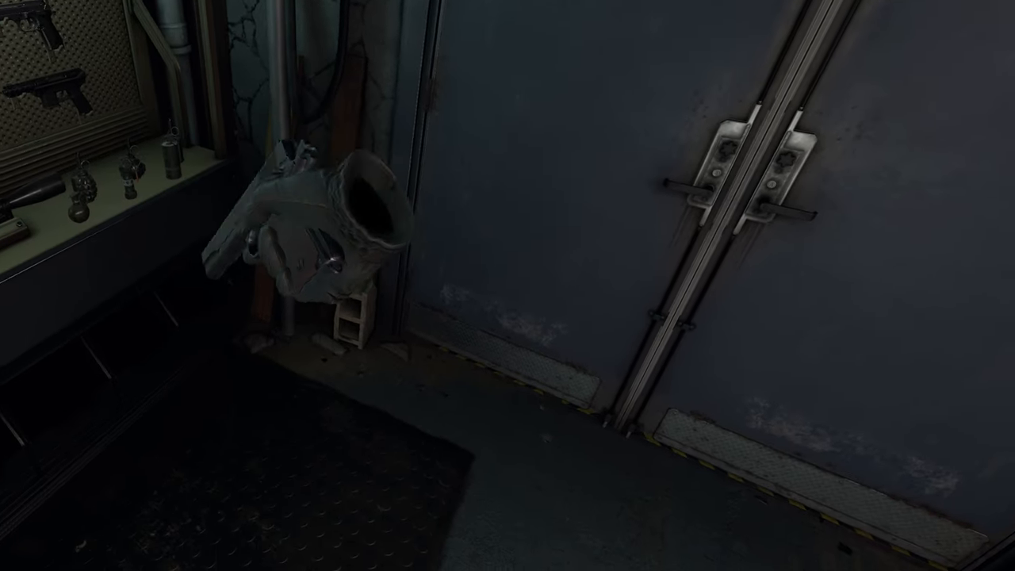
mouse_move(508, 286)
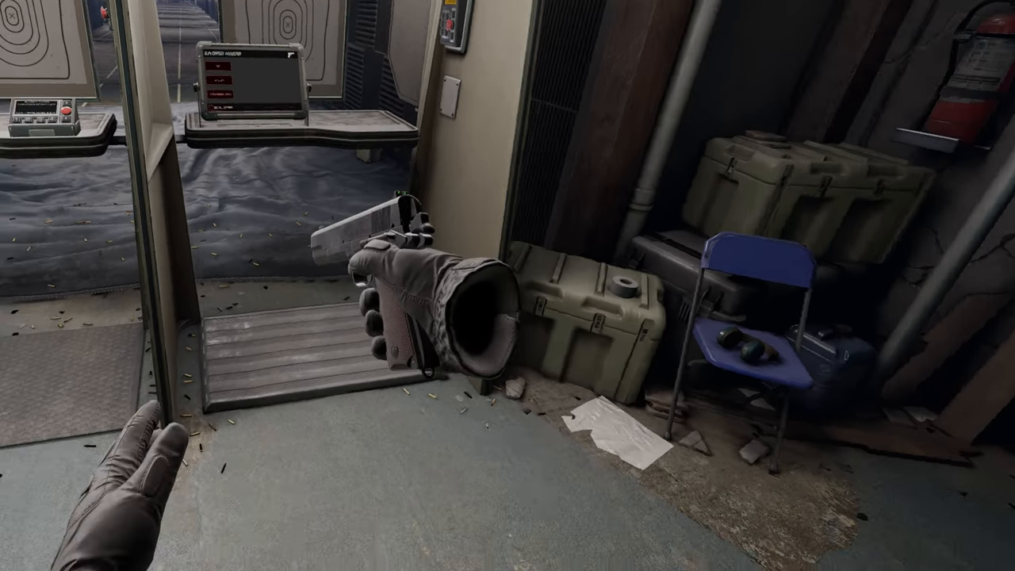
mouse_move(507, 285)
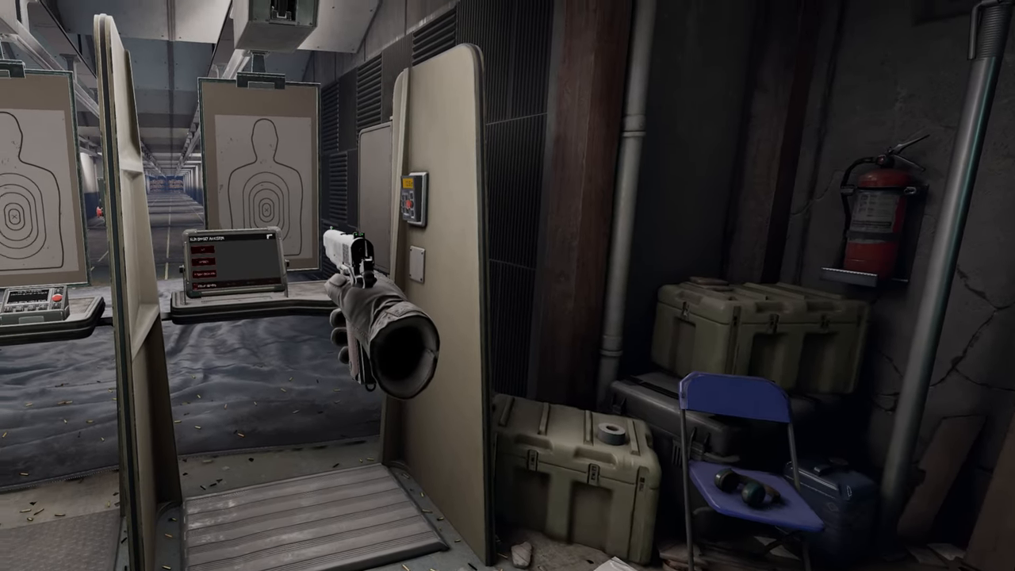
mouse_move(508, 285)
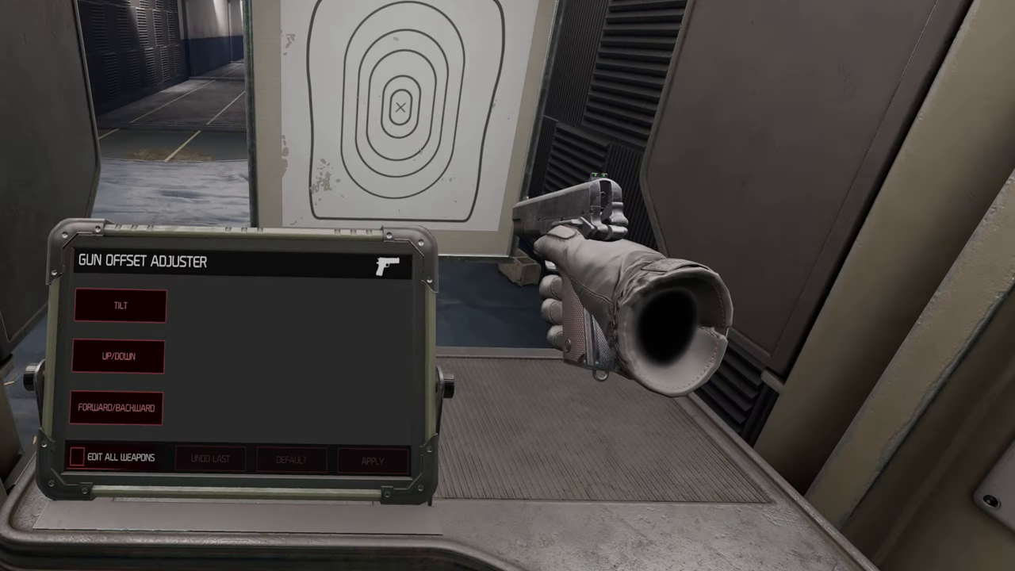
Interact with the Gun Offset Adjuster tablet, then step back out of the firing booth.
click(119, 304)
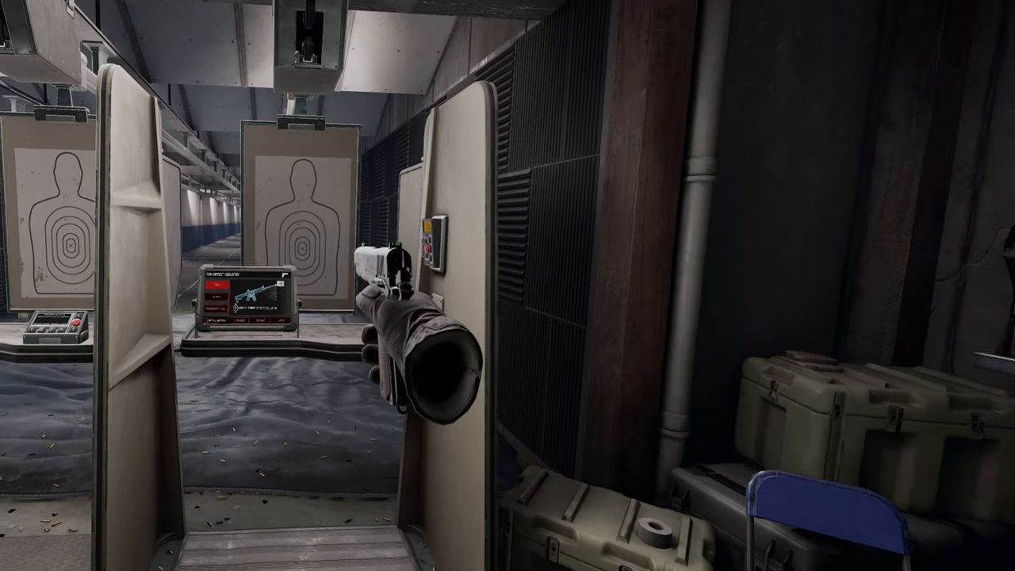
mouse_move(508, 286)
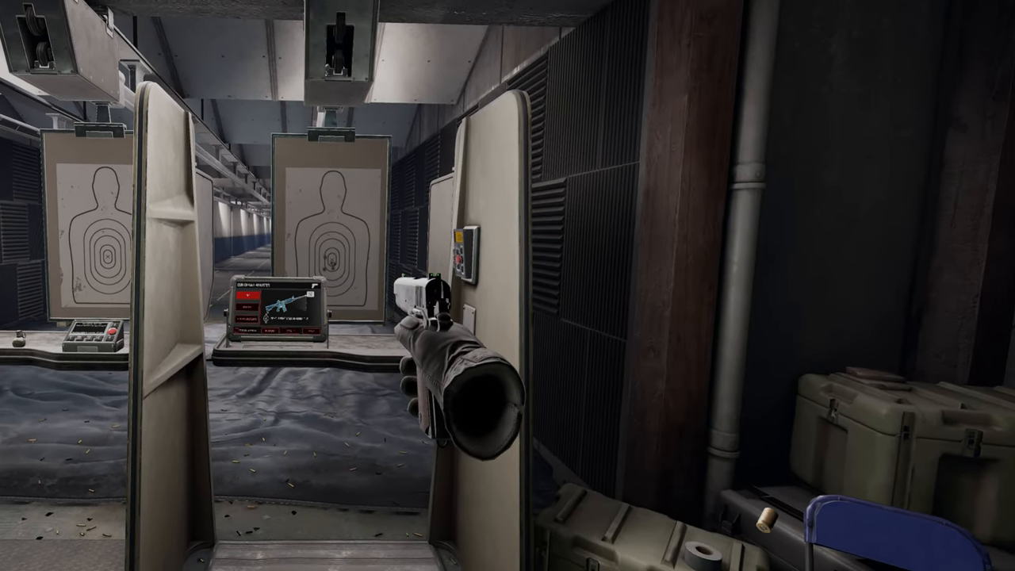
mouse_move(507, 285)
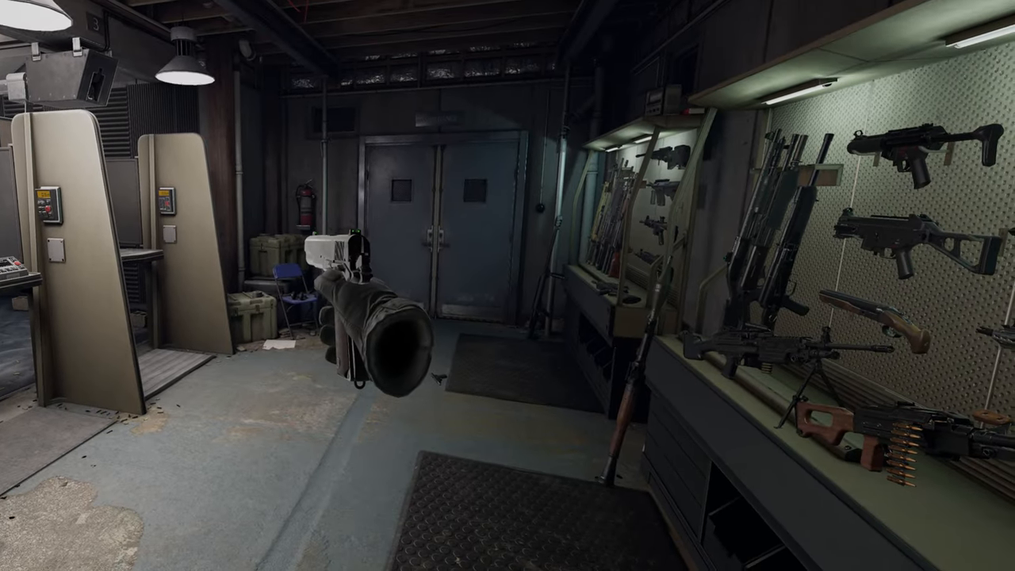
mouse_move(714, 286)
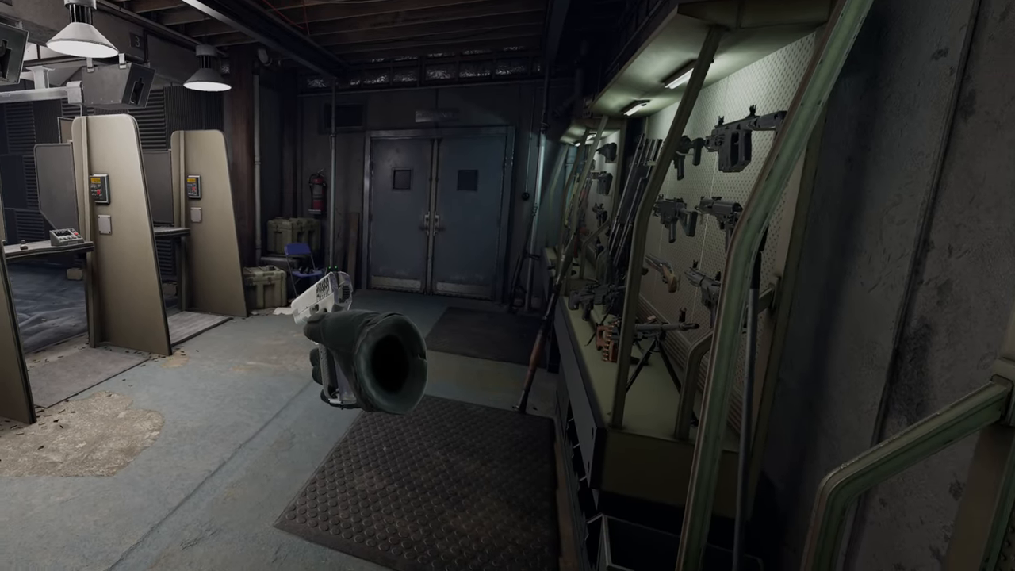
mouse_move(508, 285)
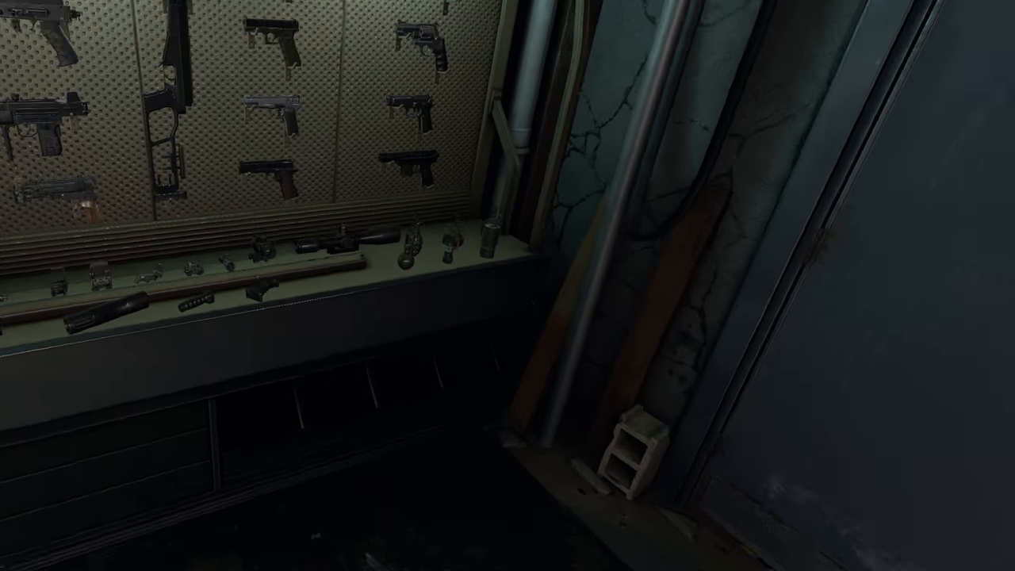
mouse_move(508, 285)
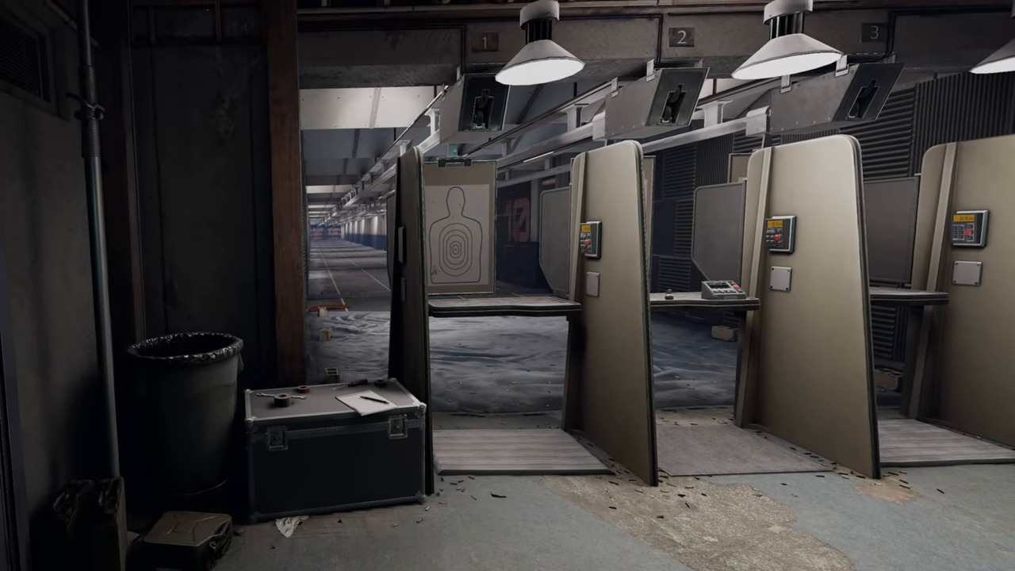
mouse_move(507, 286)
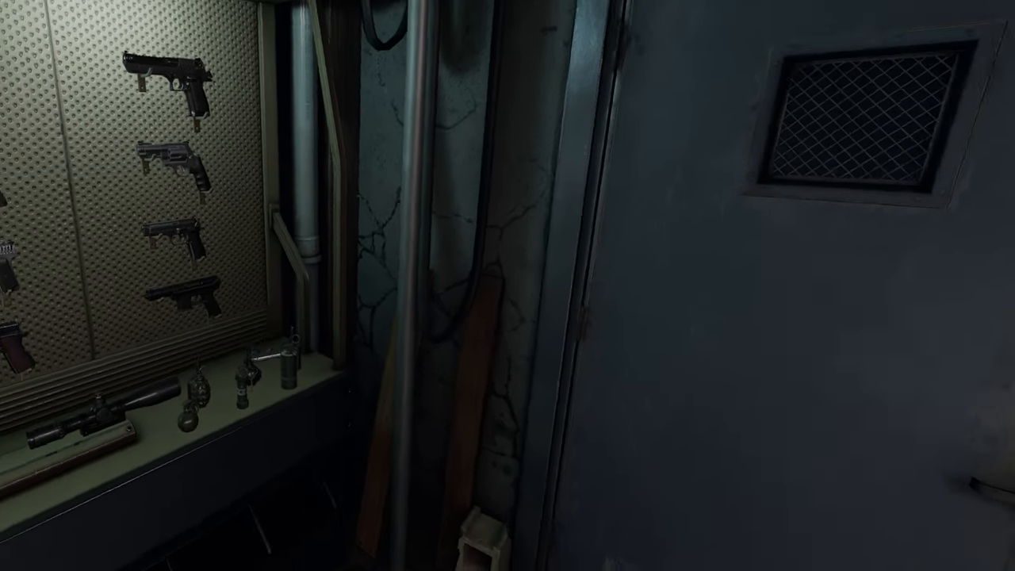
mouse_move(508, 286)
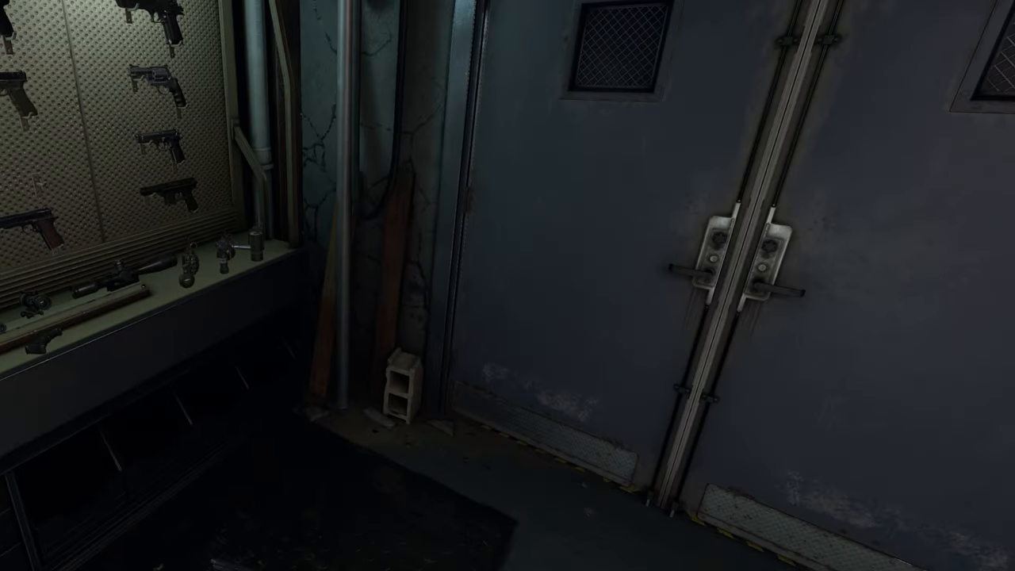
mouse_move(508, 285)
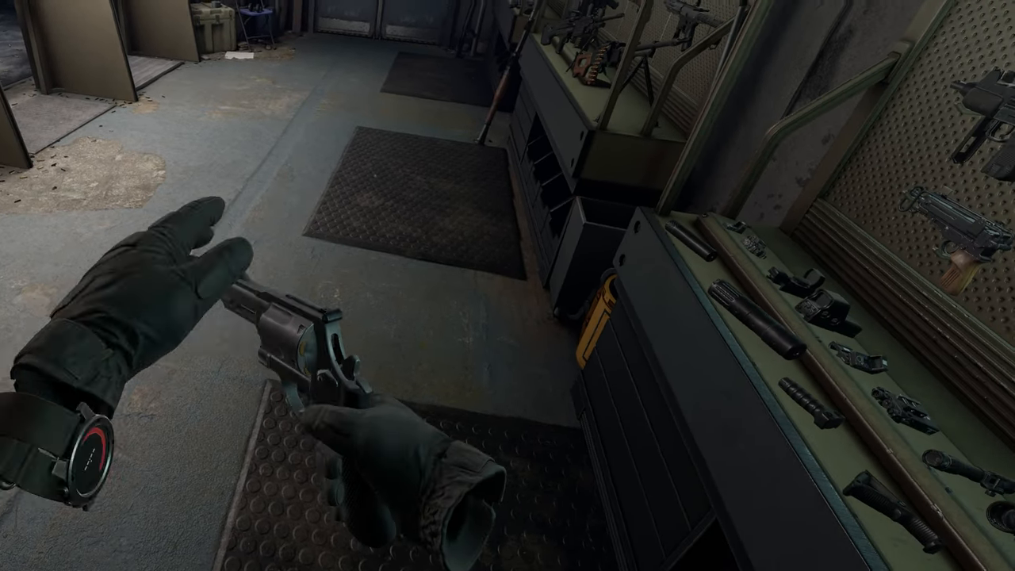
mouse_move(508, 286)
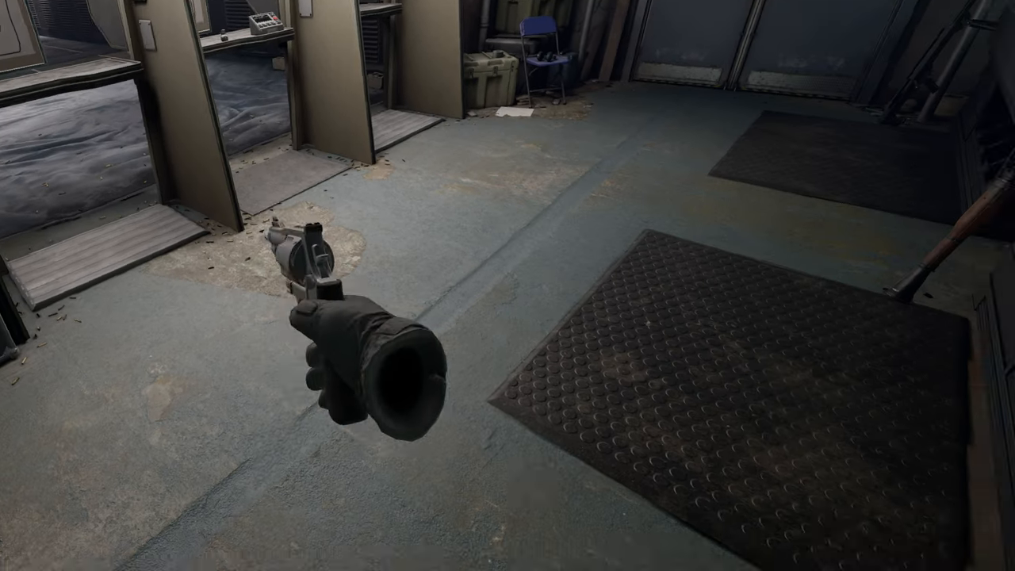
mouse_move(508, 285)
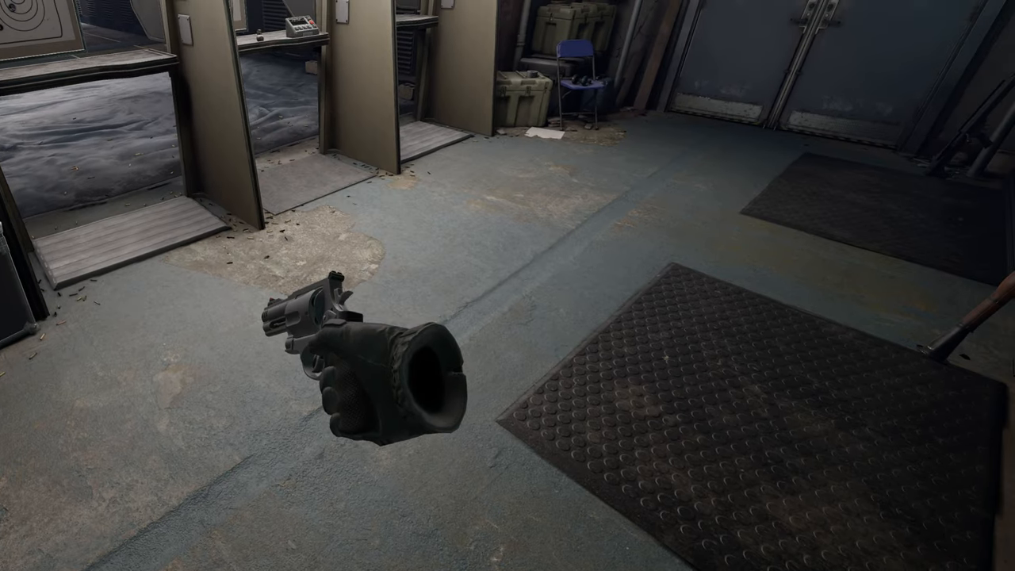
Review the rifle's attachment purchase wheel and close it.
key(tab)
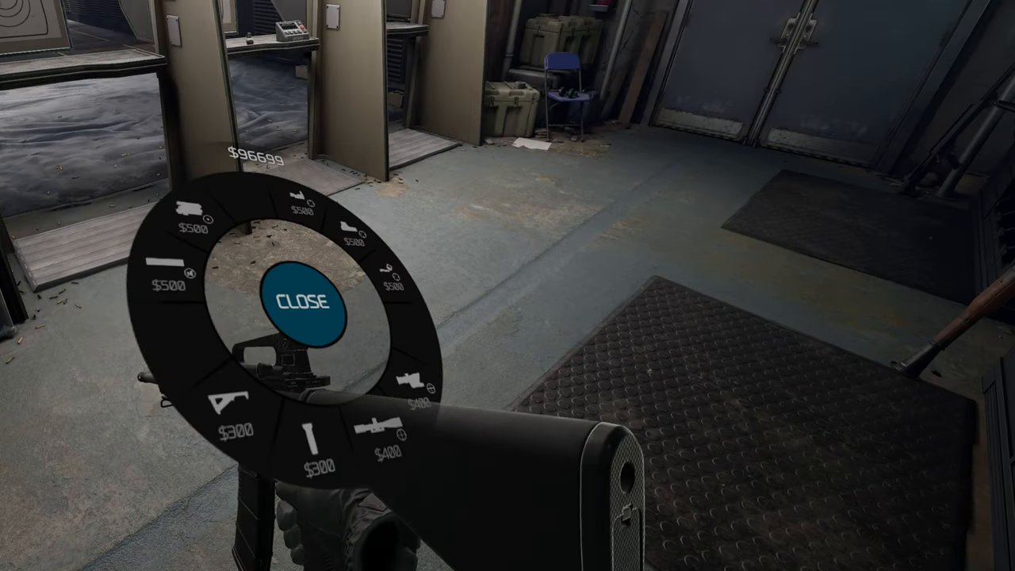
click(304, 302)
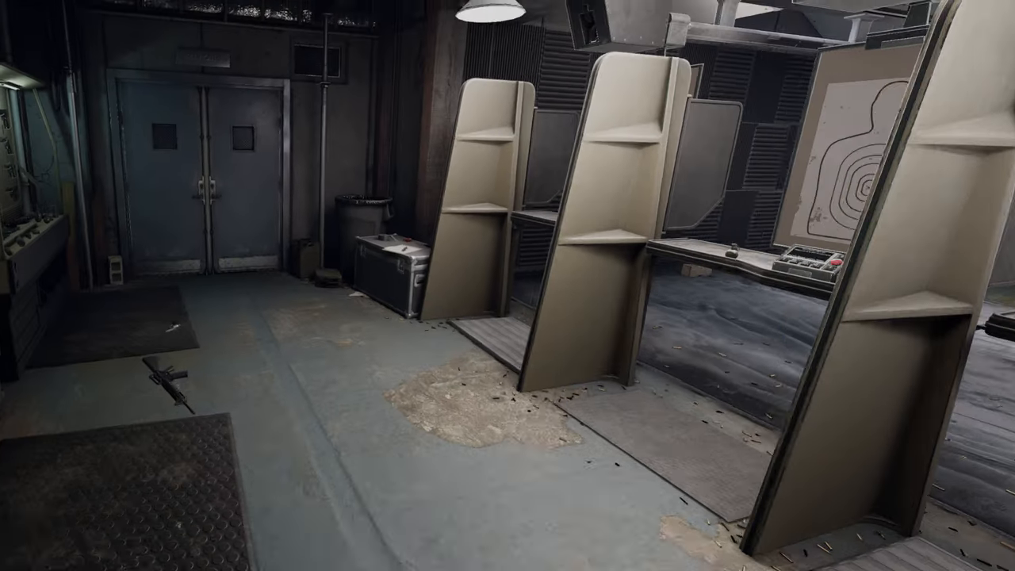
mouse_move(508, 286)
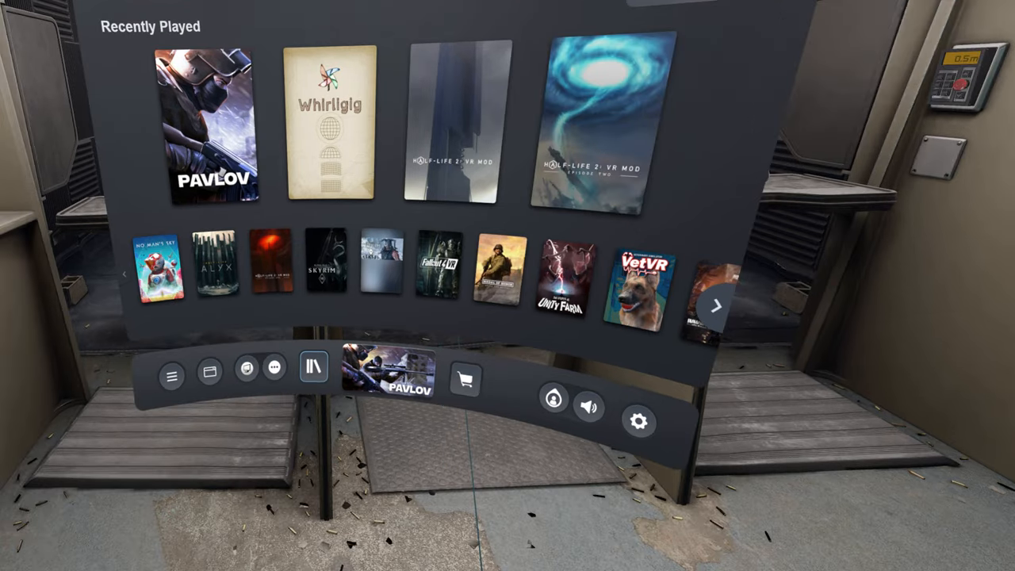
In fpsVR Basic settings, lower Pavlov's per-application resolution from 100% to 90%.
click(639, 422)
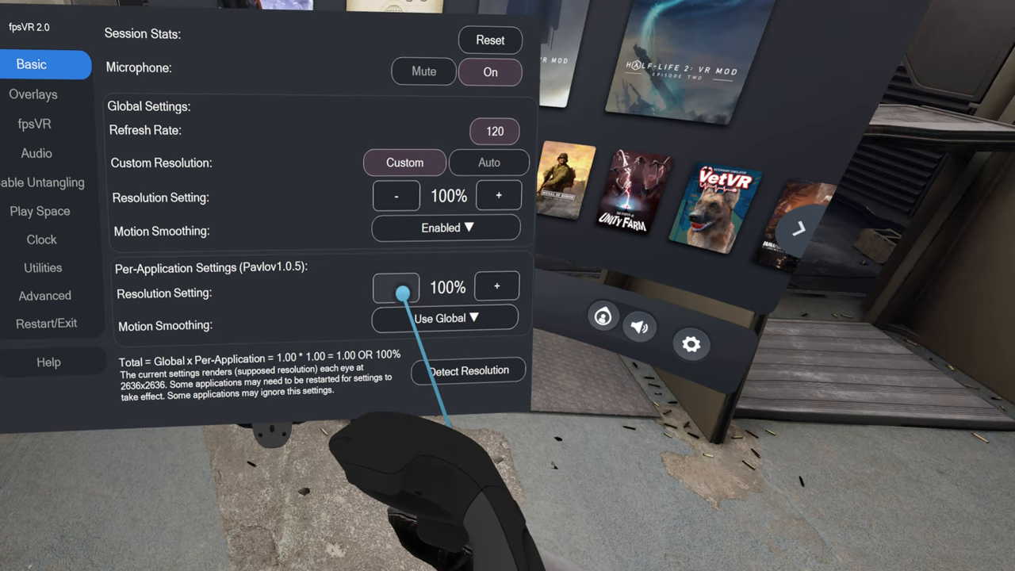
click(397, 286)
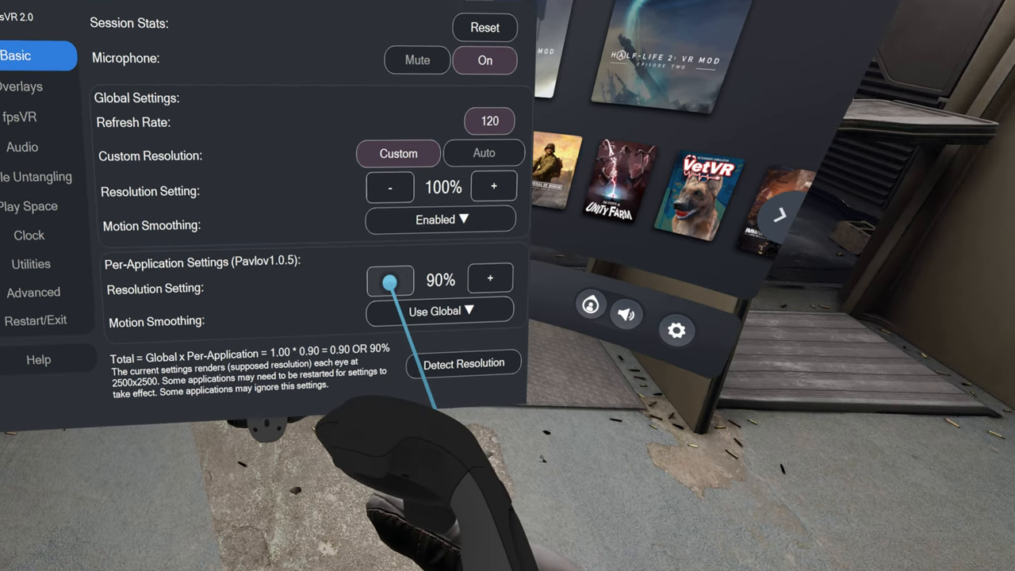
click(390, 279)
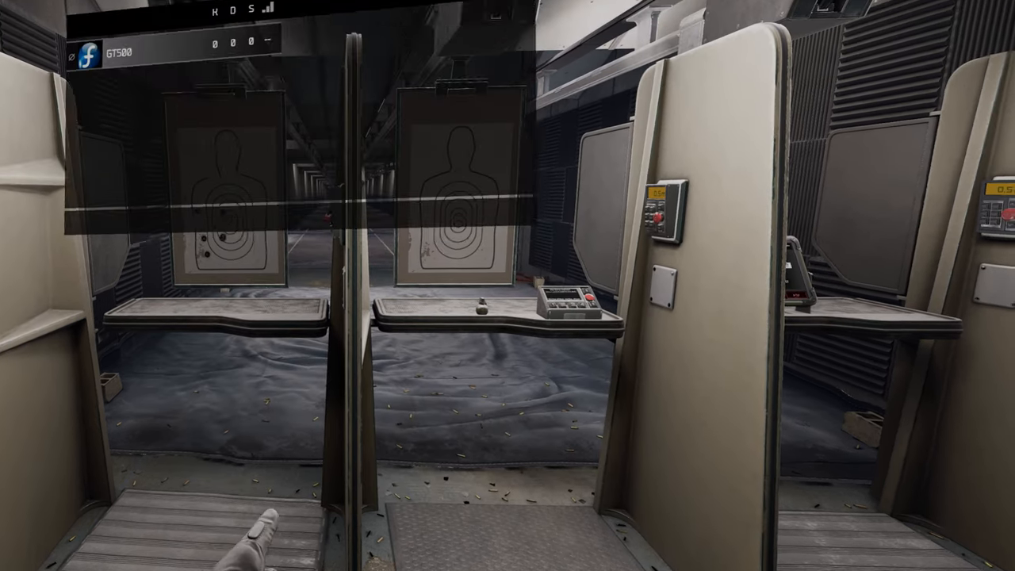
mouse_move(508, 286)
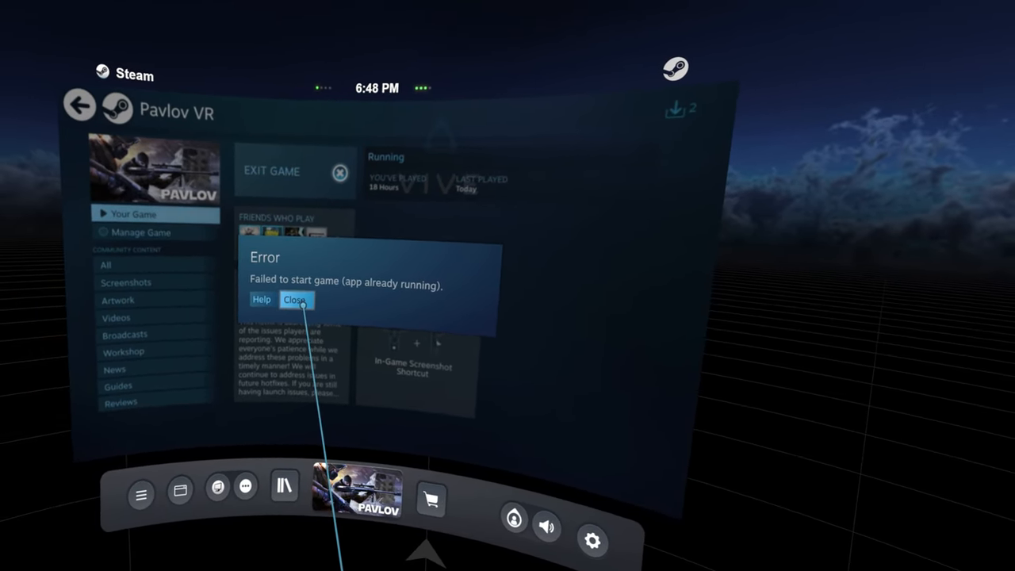
Dismiss the failed-to-start error and show the computer's desktop in the dashboard.
click(295, 300)
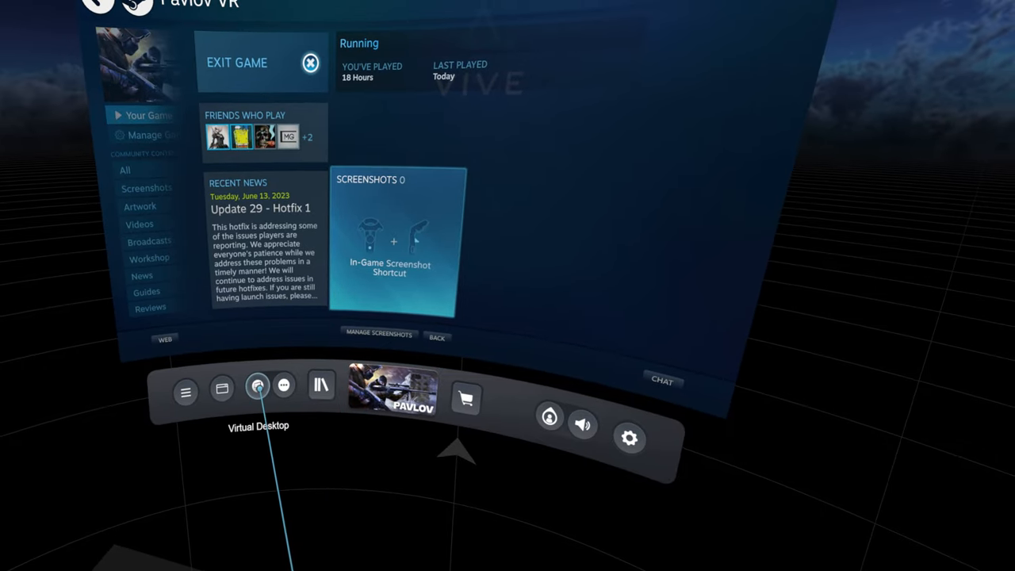
click(257, 386)
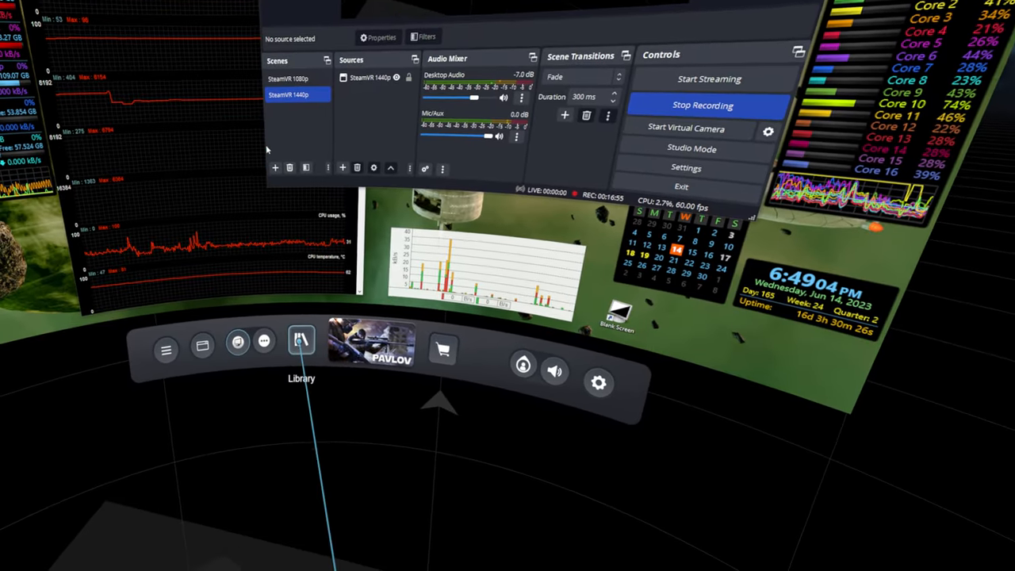
Answer the small Steam dialog and expand the VR View mirror window to full screen.
click(302, 340)
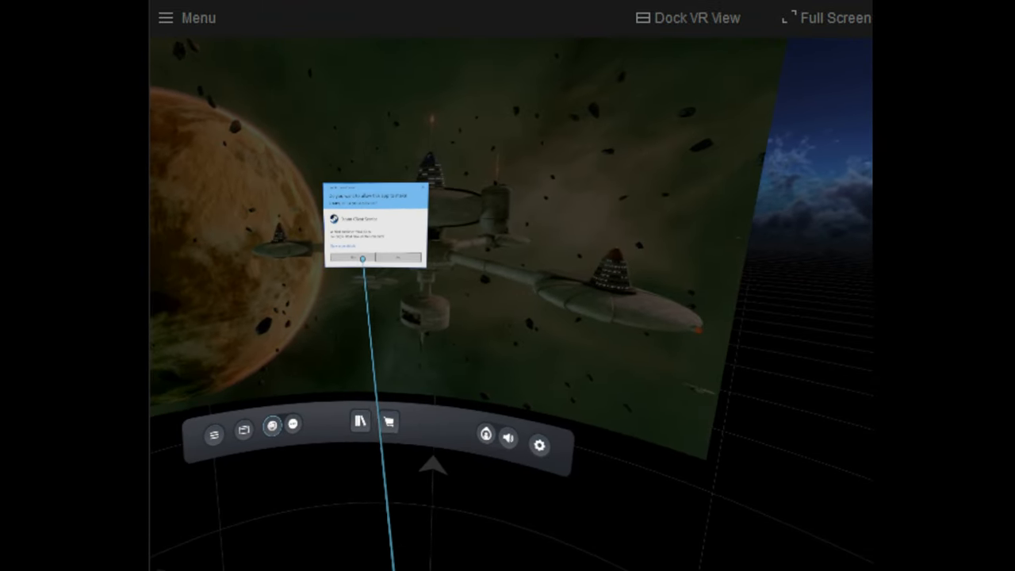
click(831, 17)
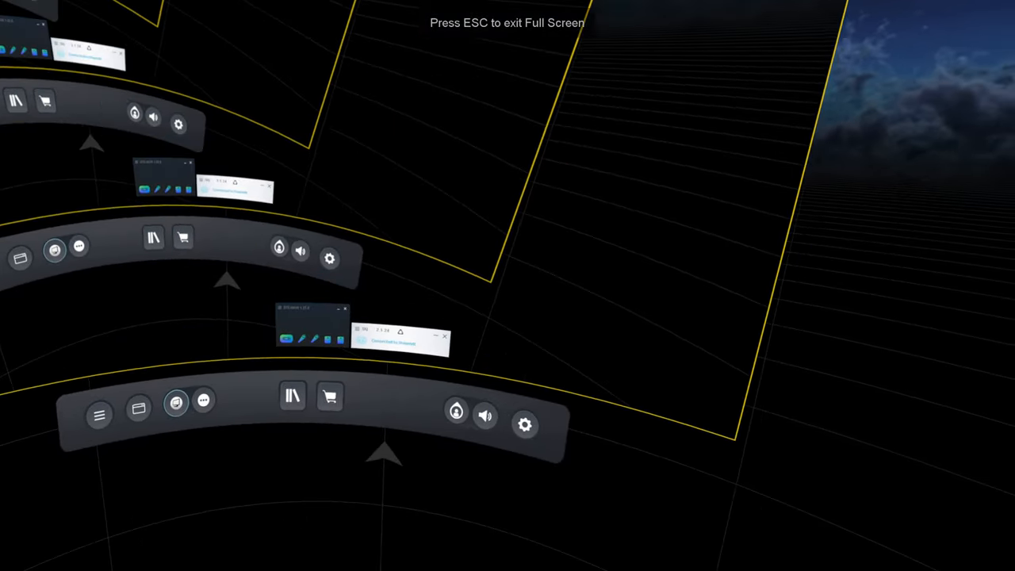
click(308, 350)
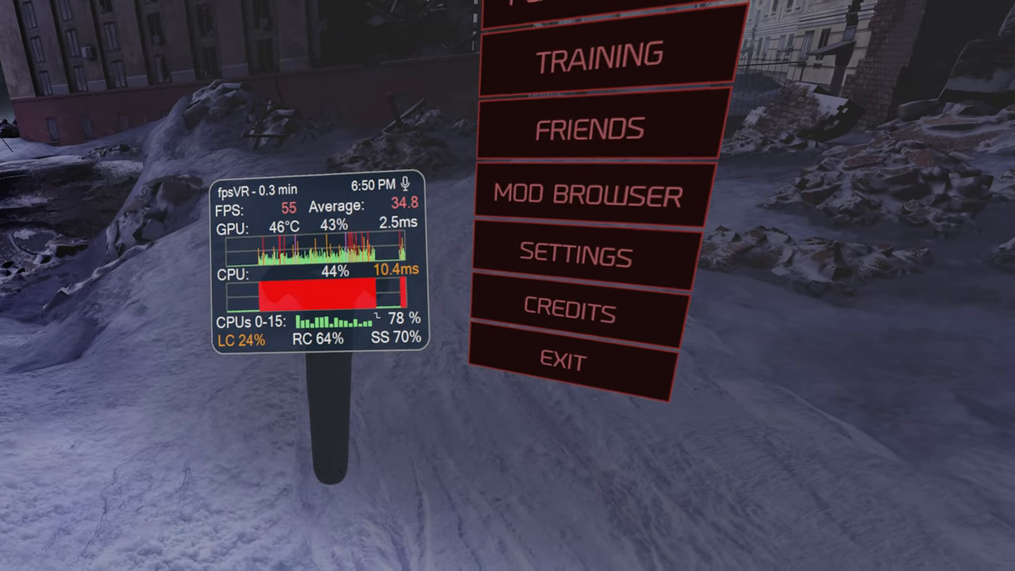
mouse_move(507, 285)
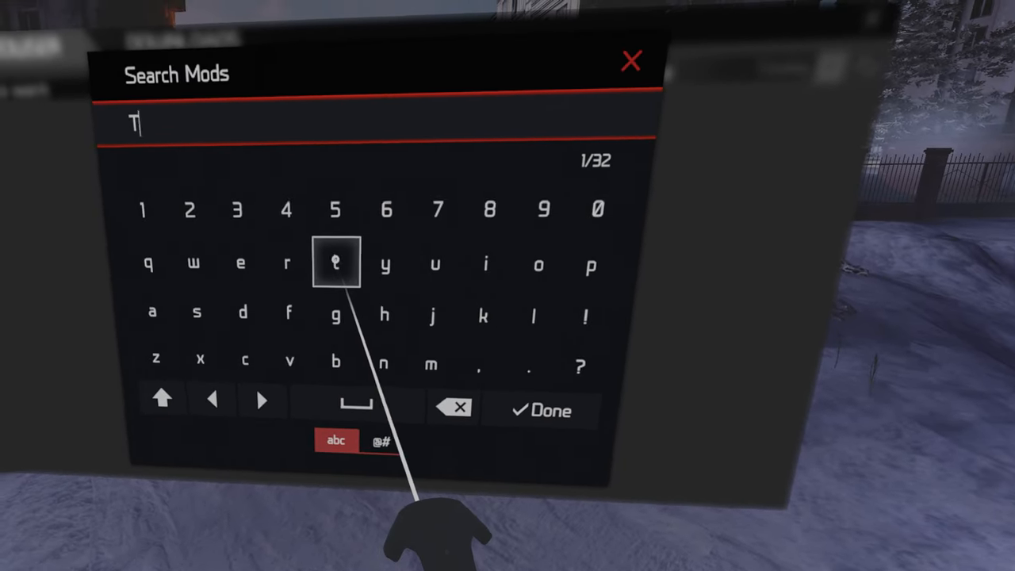
click(539, 410)
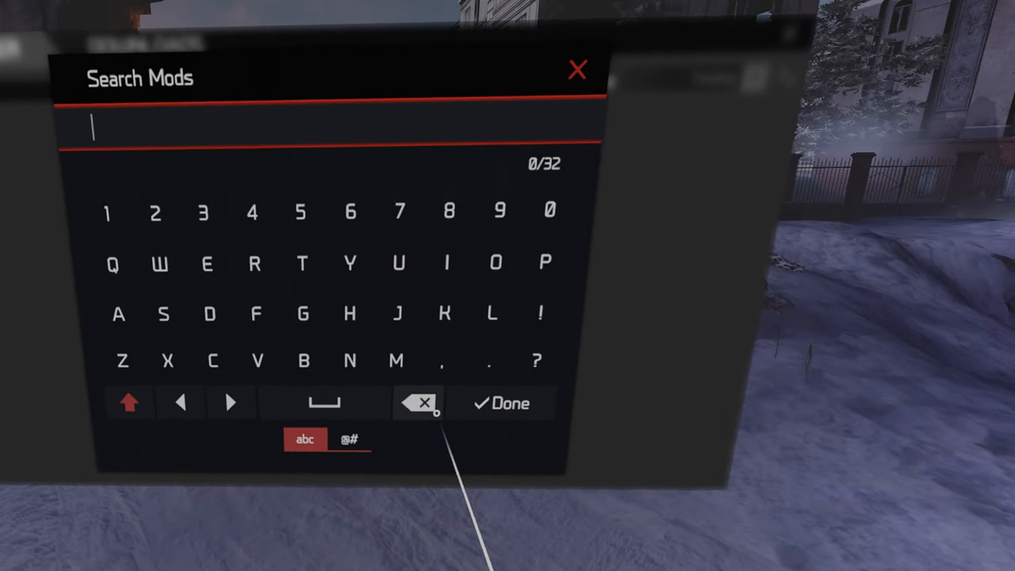
click(511, 404)
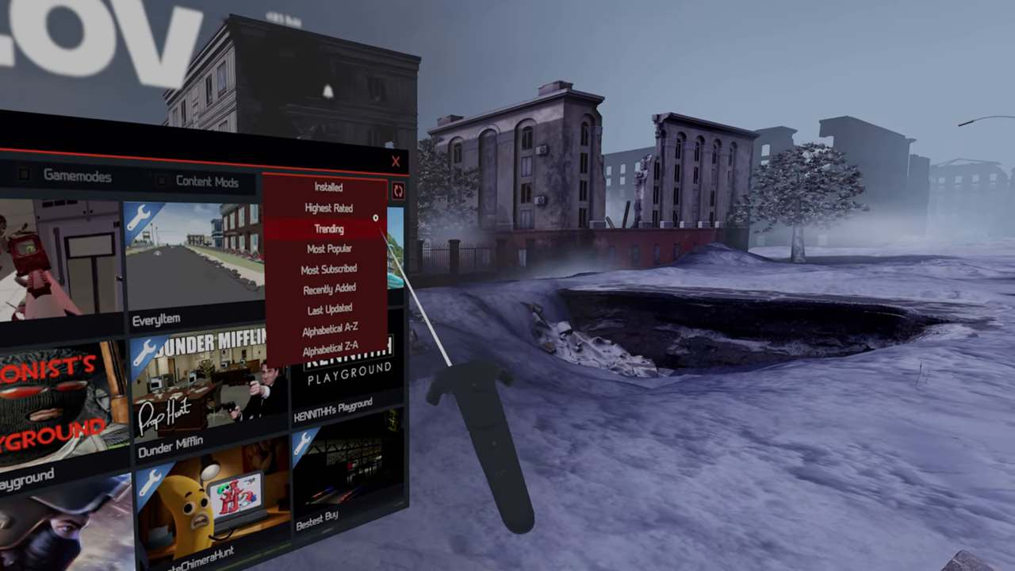
Re-sort the mod browser and look at the TTT New Town mod tile.
click(327, 228)
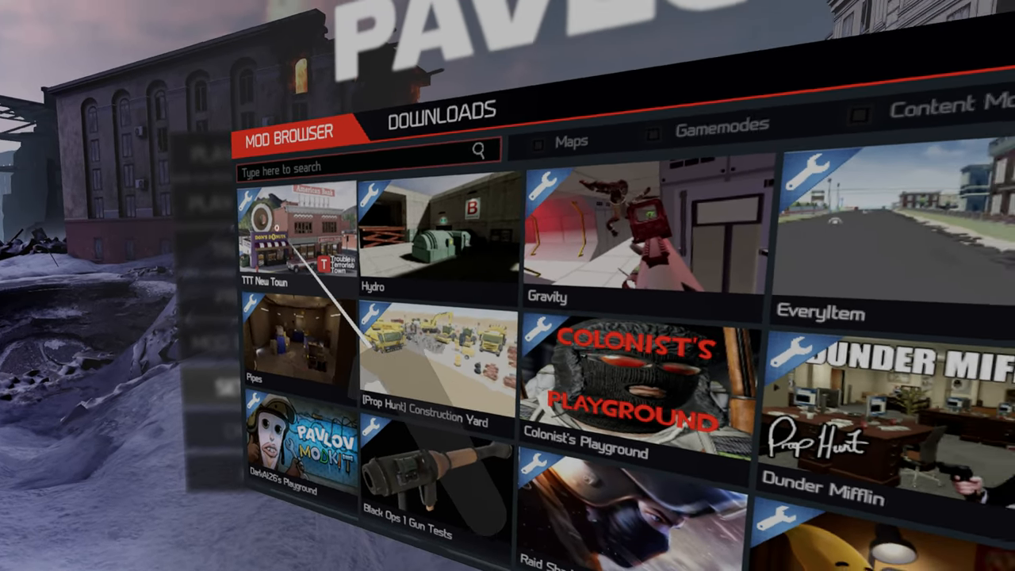
click(294, 238)
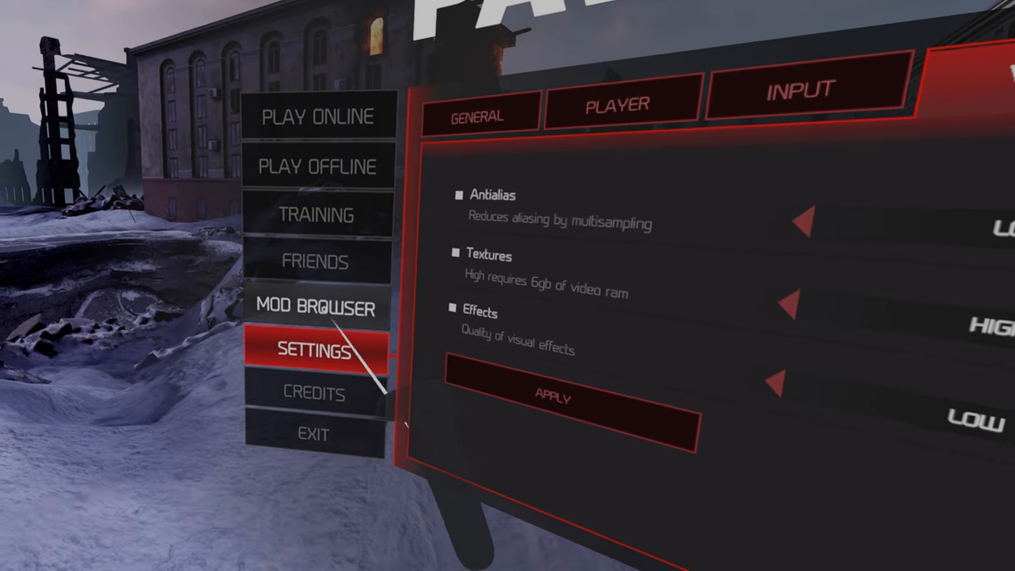
Show the Settings page with antialias, texture and effects quality options.
click(317, 260)
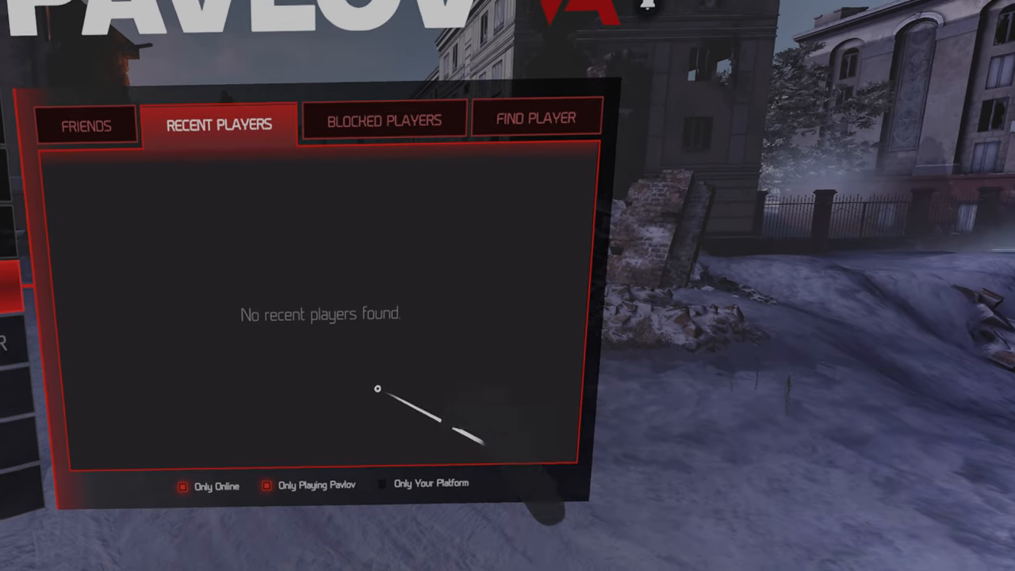
Search Find Player for 'Lee' and submit, returning to the empty Friends tab.
click(536, 117)
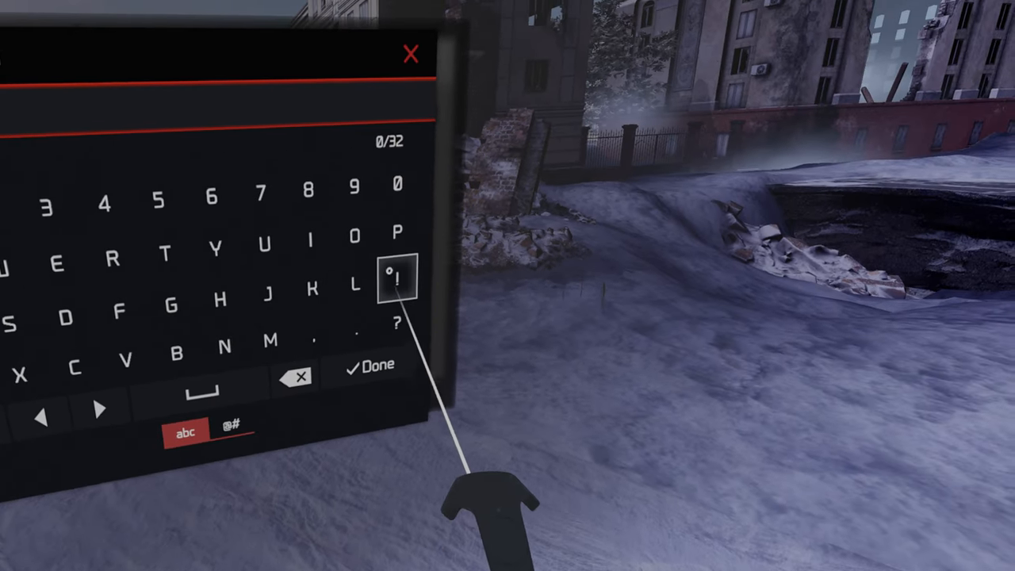
text(Leezs)
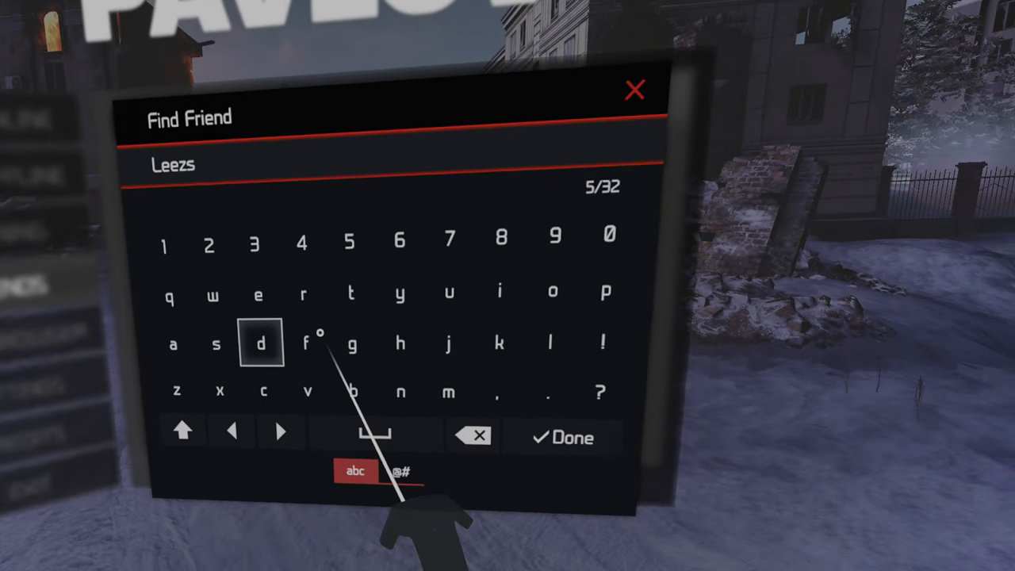
click(352, 294)
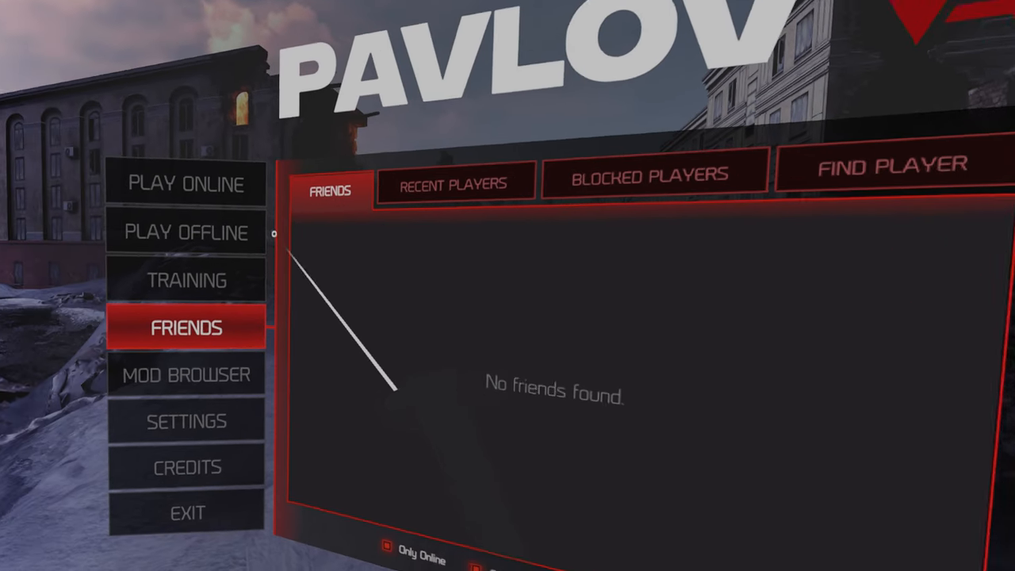
Show the Play Offline modes: Zombies, Hunt, Gun, Team Deathmatch, Search & Destroy.
click(187, 279)
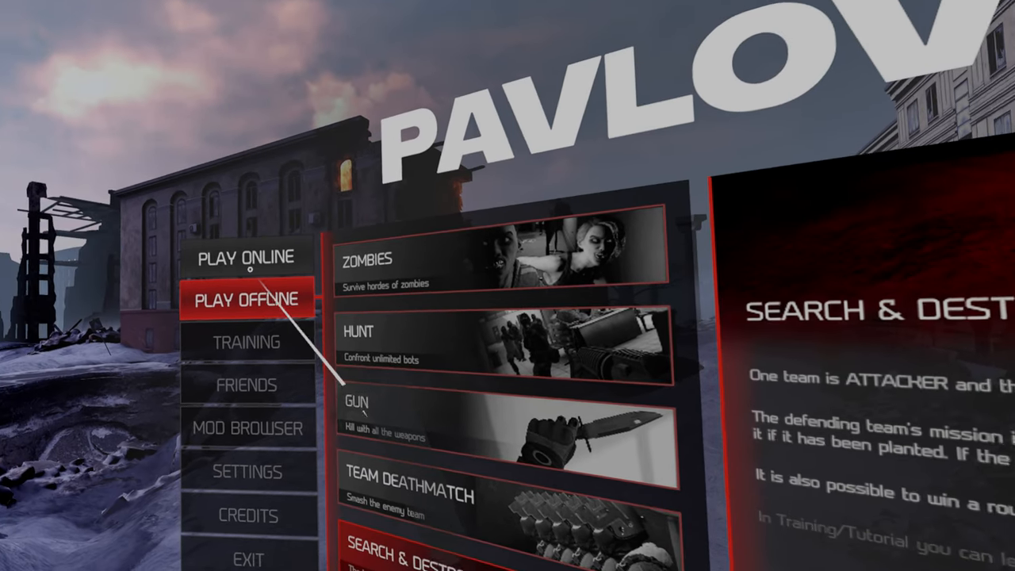
Browse Play Online servers sorted by latency with a Team Deathmatch server's info shown.
click(248, 257)
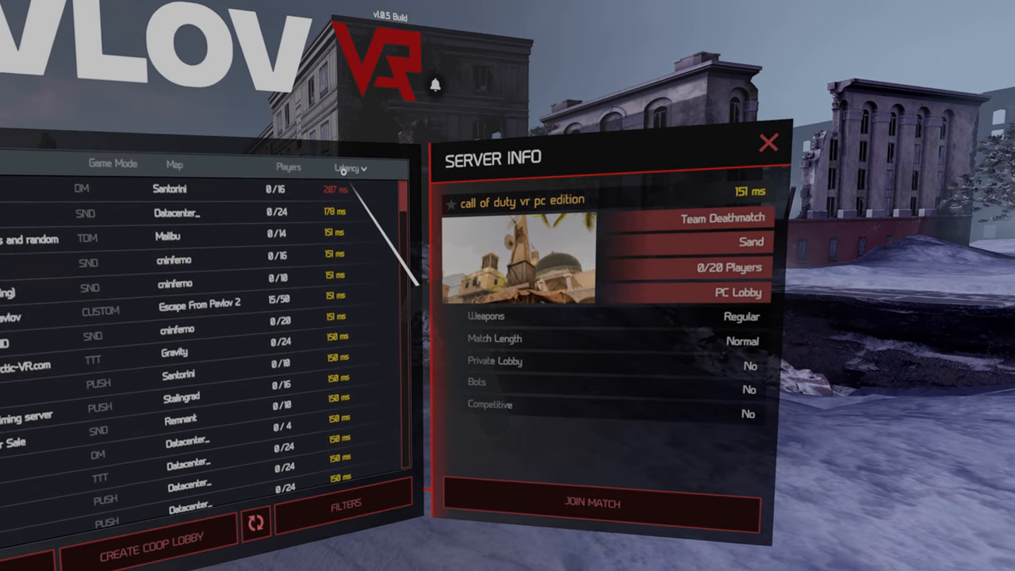
click(347, 167)
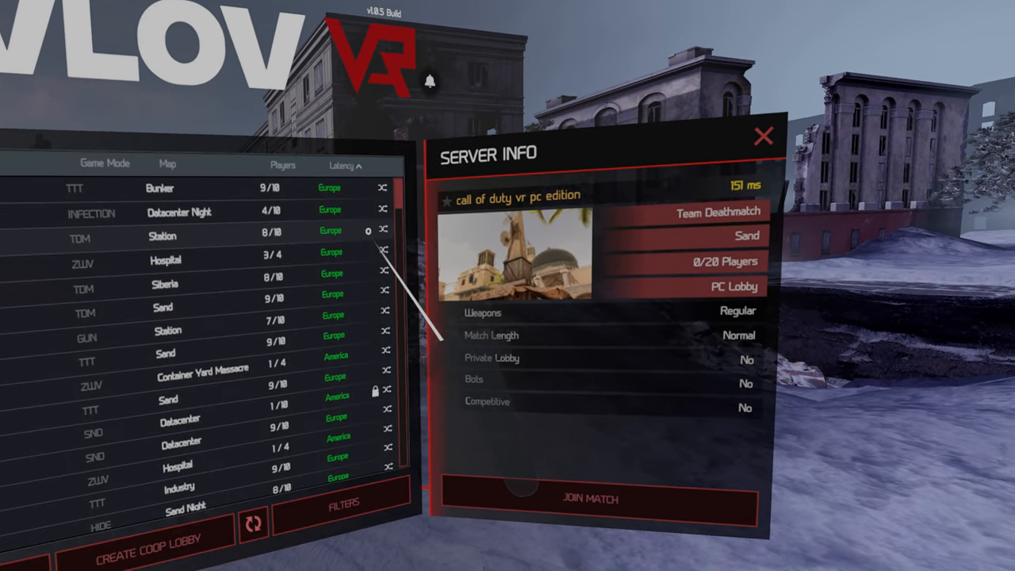